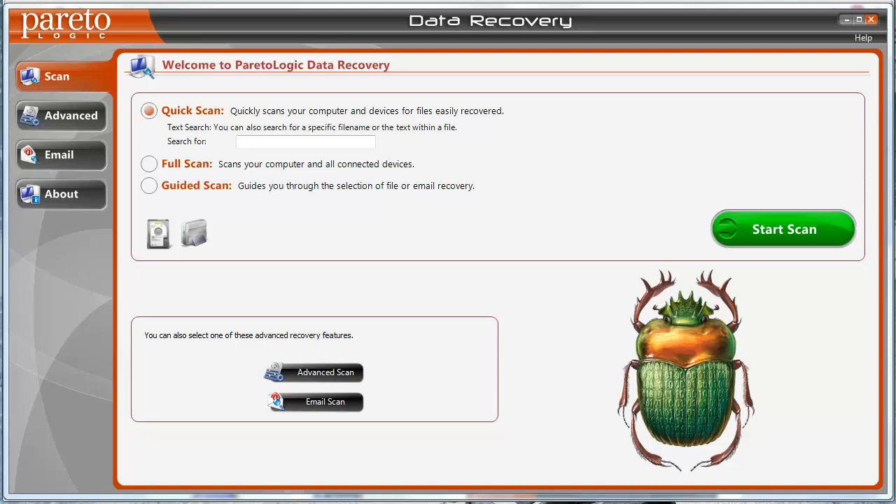
{"action": "mouse_move", "coordinate": [359, 35]}
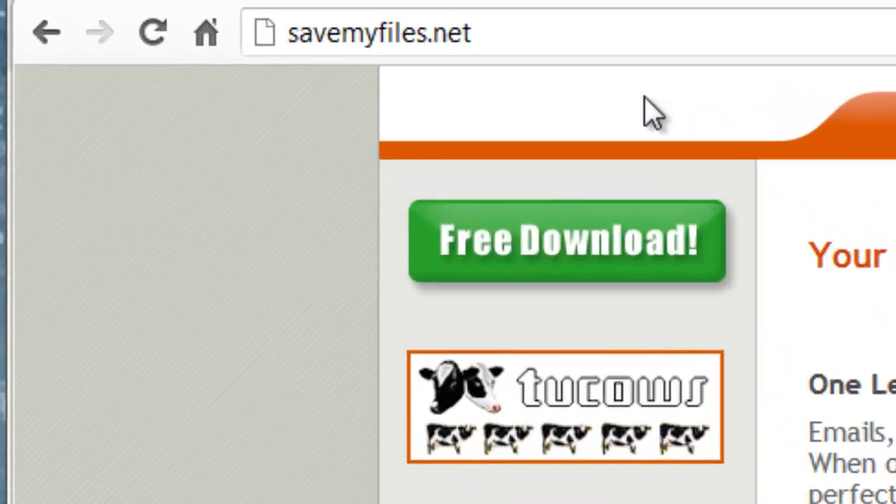
{"action": "mouse_move", "coordinate": [406, 84]}
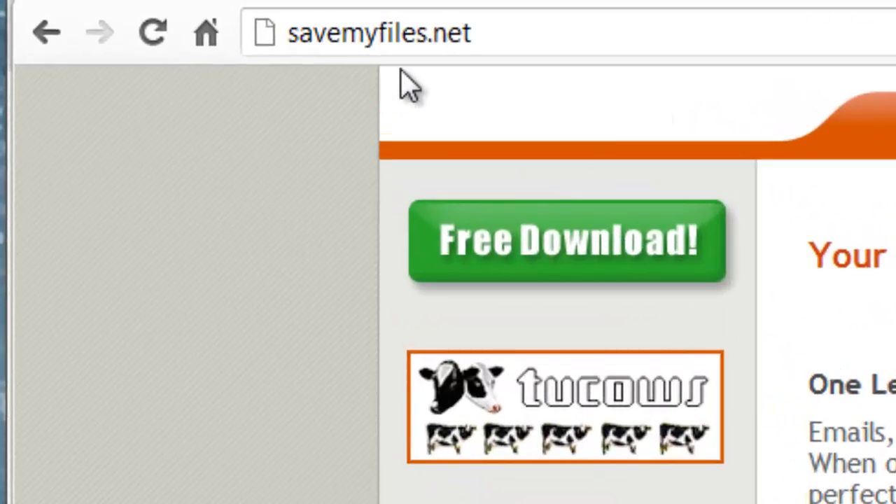
{"action": "mouse_move", "coordinate": [224, 308]}
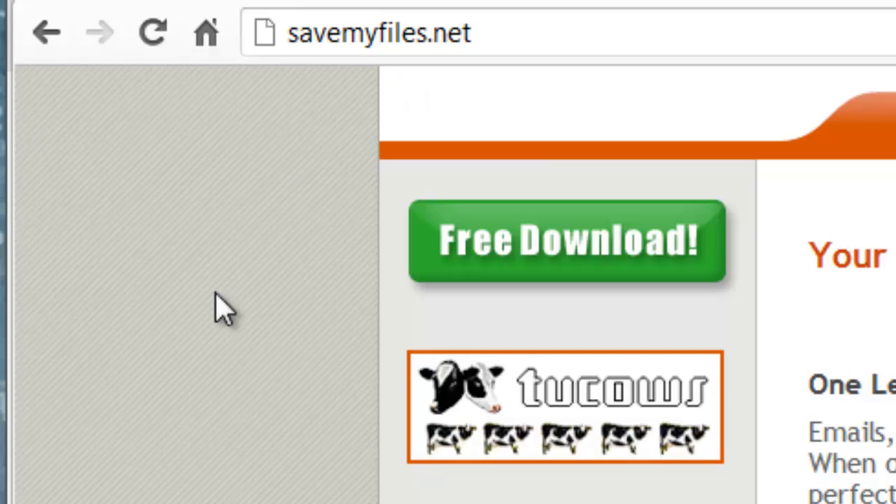
{"action": "mouse_move", "coordinate": [716, 308]}
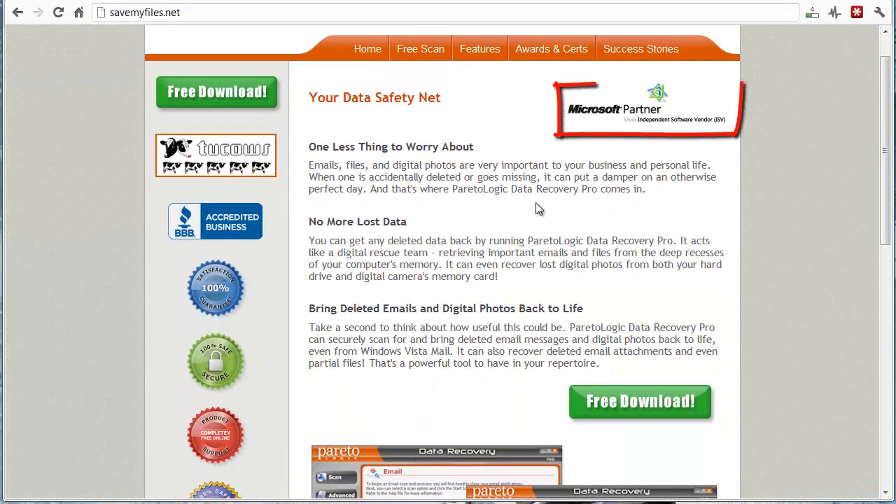
{"action": "mouse_move", "coordinate": [803, 238]}
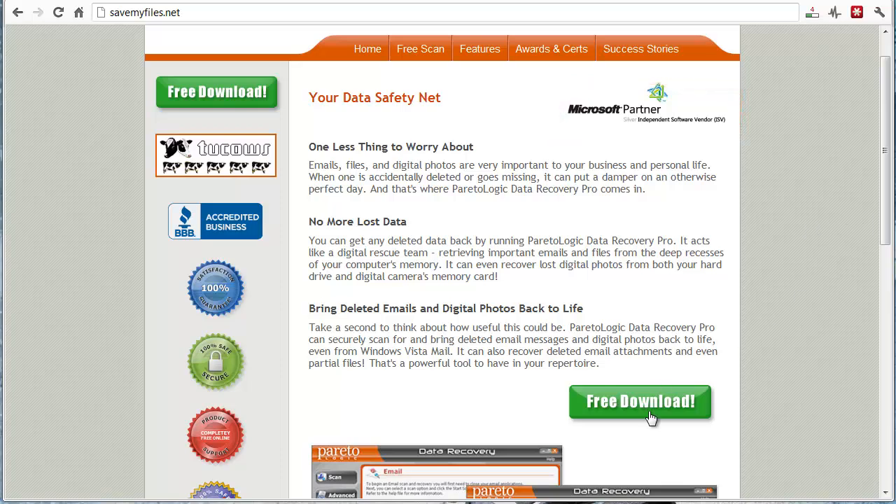
{"action": "mouse_move", "coordinate": [678, 381]}
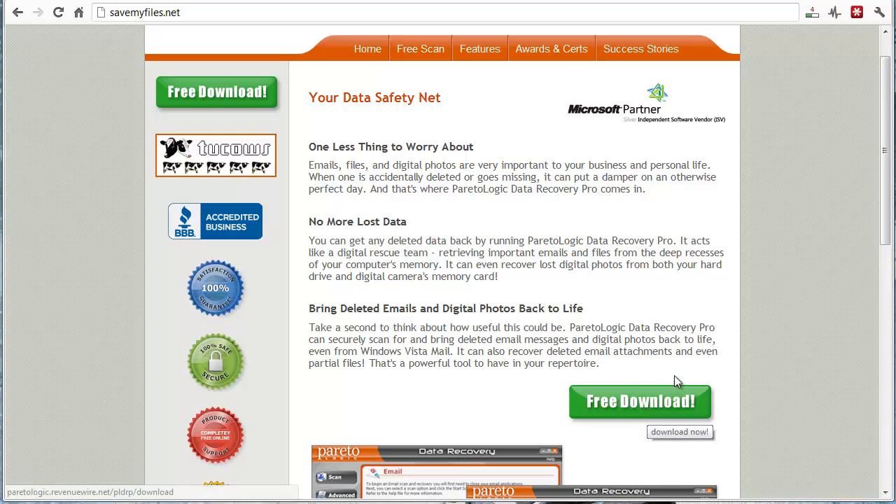
{"action": "mouse_move", "coordinate": [624, 317]}
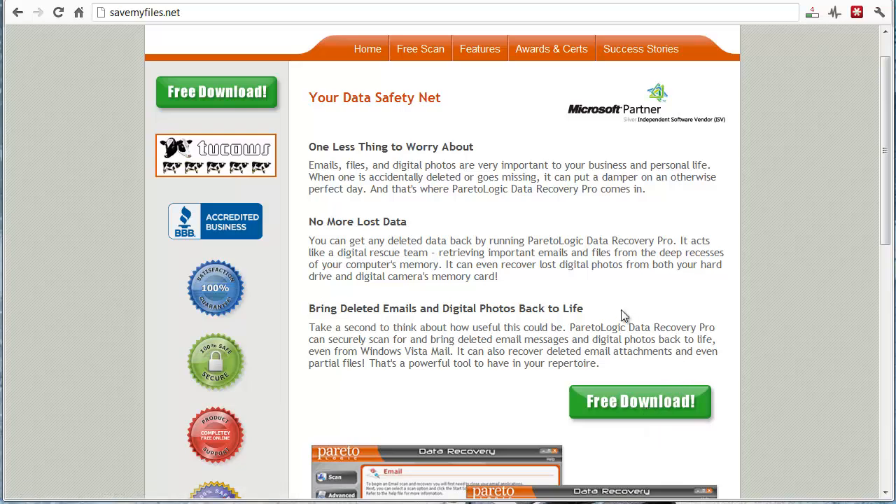
{"action": "mouse_move", "coordinate": [665, 217]}
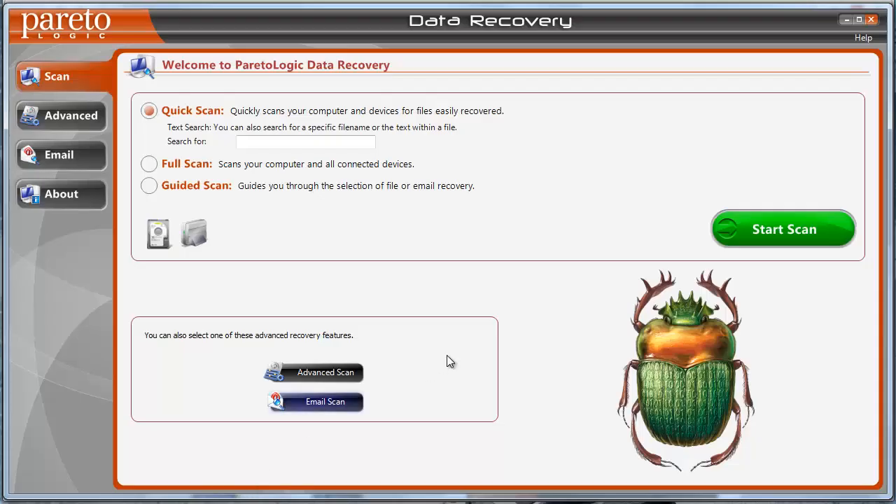
{"action": "mouse_move", "coordinate": [571, 310]}
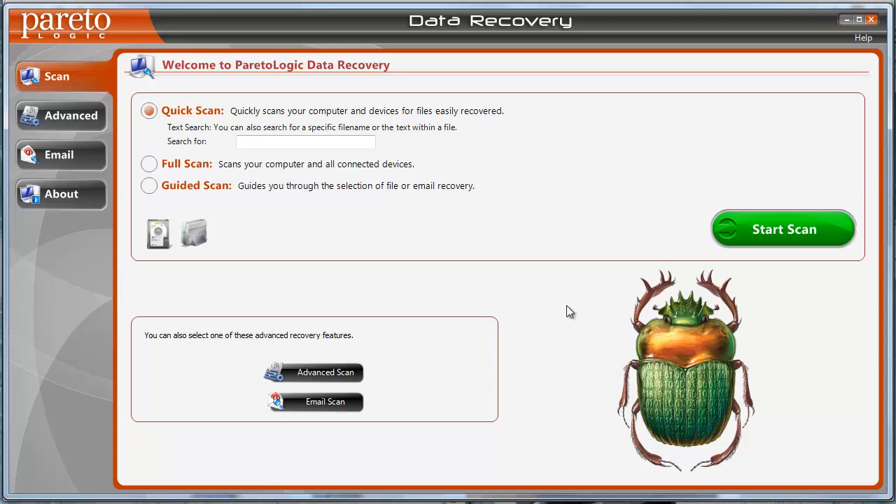
{"action": "mouse_move", "coordinate": [445, 267]}
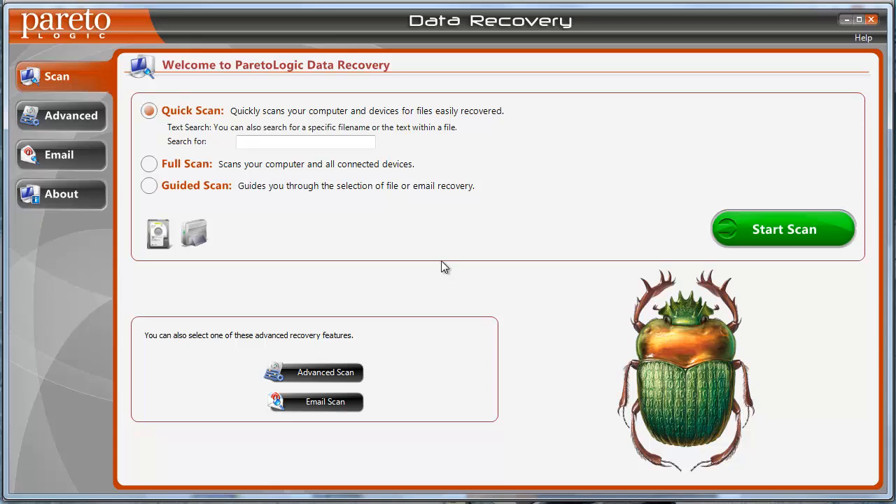
{"action": "mouse_move", "coordinate": [227, 217]}
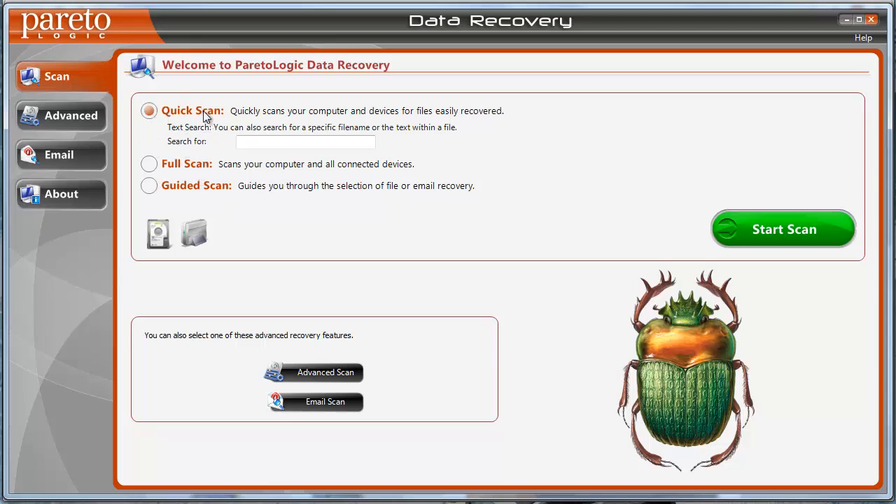
{"action": "mouse_move", "coordinate": [279, 118]}
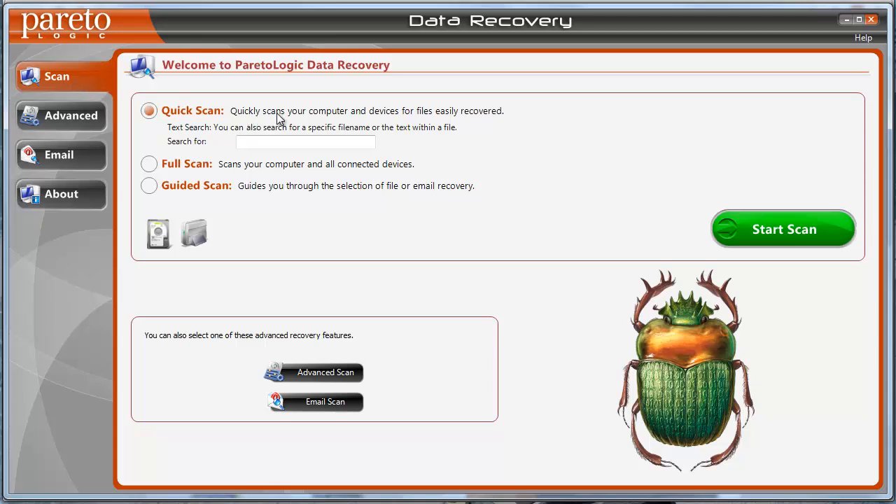
{"action": "mouse_move", "coordinate": [479, 130]}
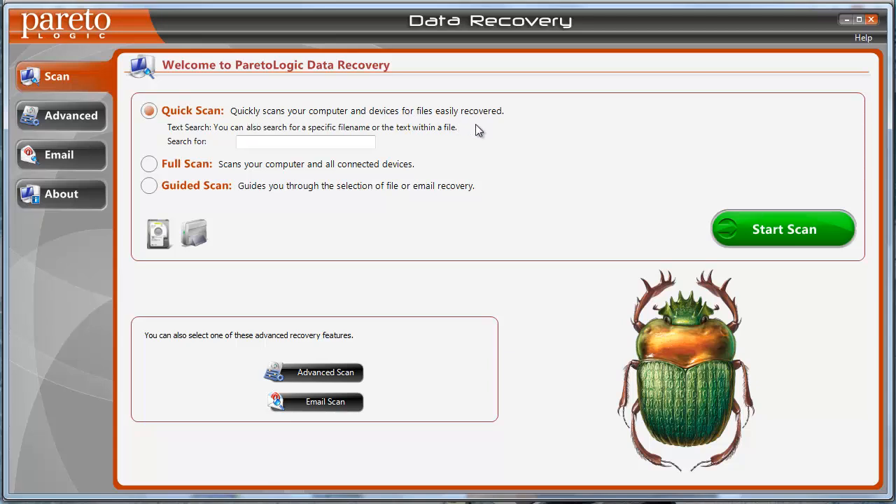
{"action": "mouse_move", "coordinate": [473, 151]}
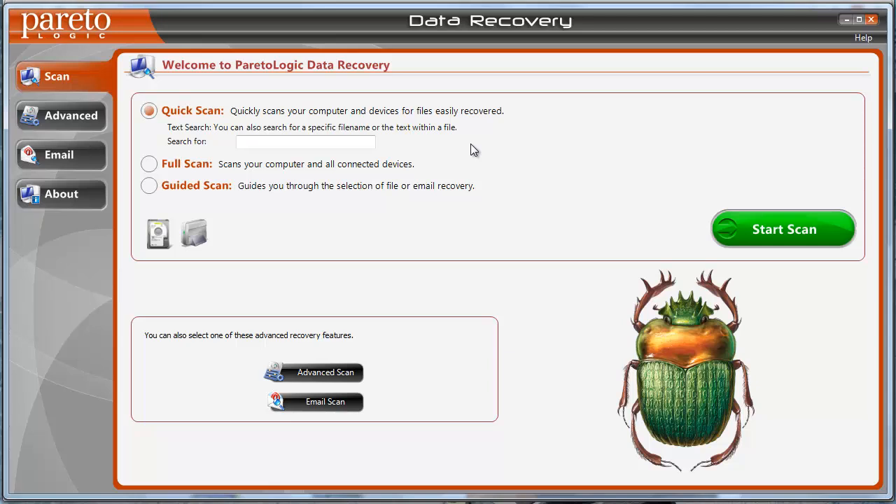
{"action": "mouse_move", "coordinate": [305, 226]}
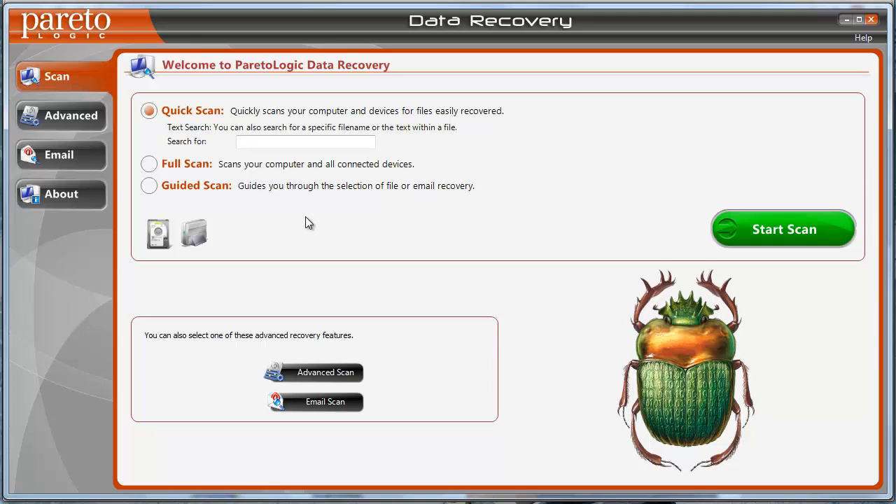
{"action": "mouse_move", "coordinate": [217, 115]}
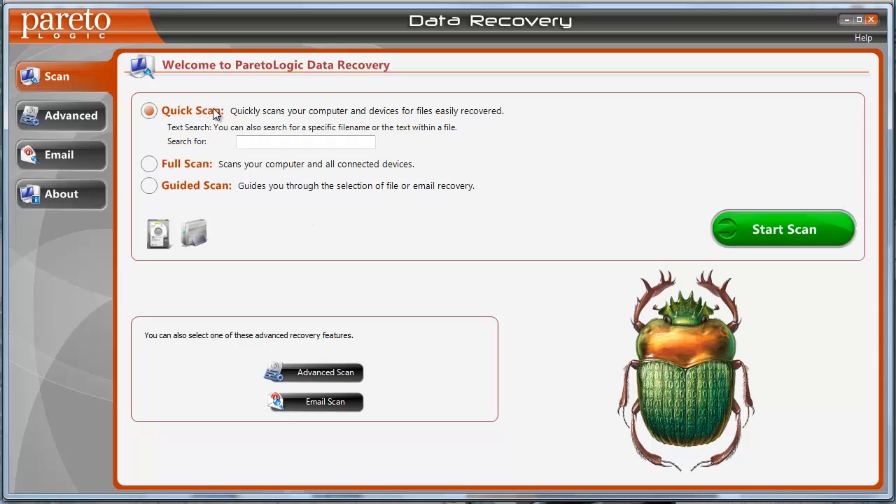
Step: Choose Full Scan of the computer and all devices, ready to search for a filename
{"action": "left_click", "coordinate": [148, 131]}
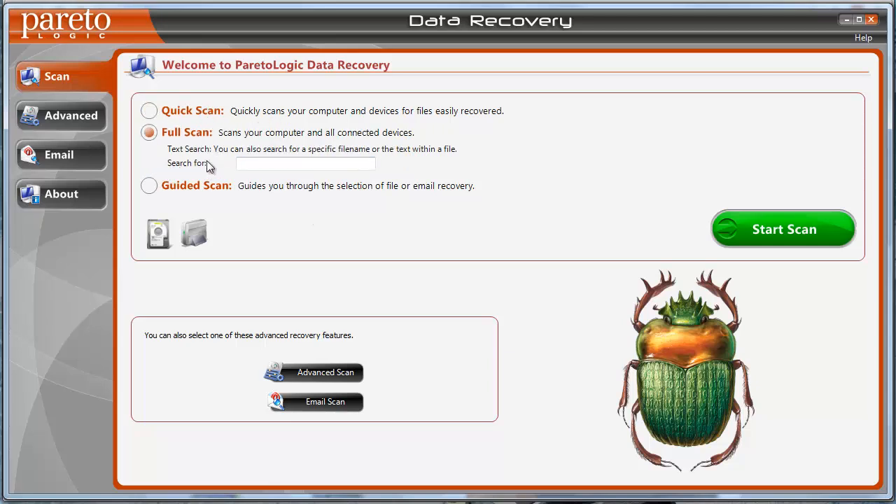
{"action": "left_click", "coordinate": [305, 163]}
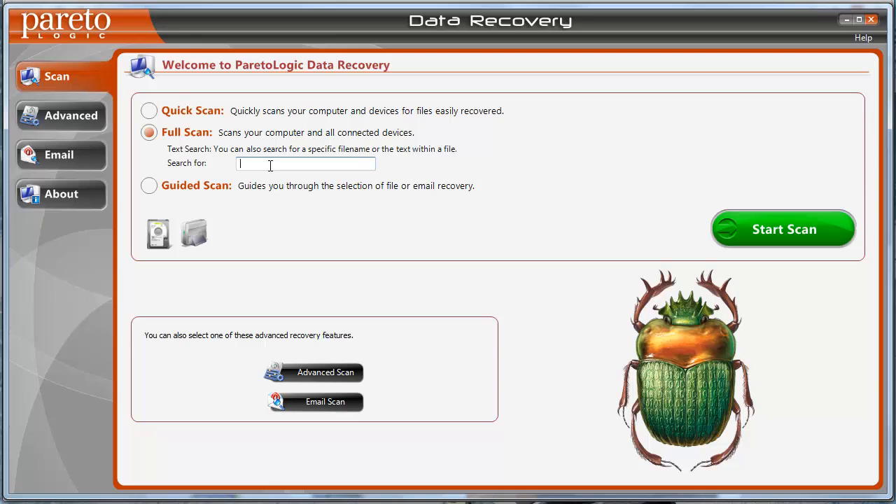
{"action": "mouse_move", "coordinate": [534, 244]}
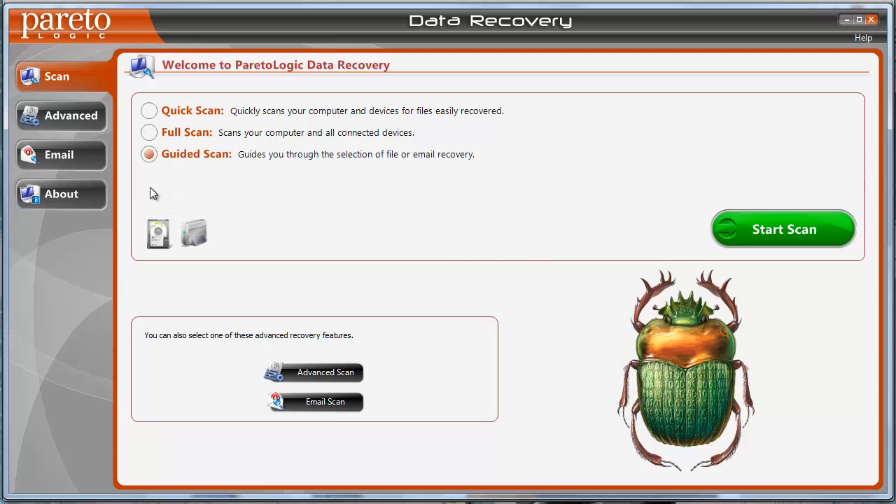
{"action": "mouse_move", "coordinate": [773, 230]}
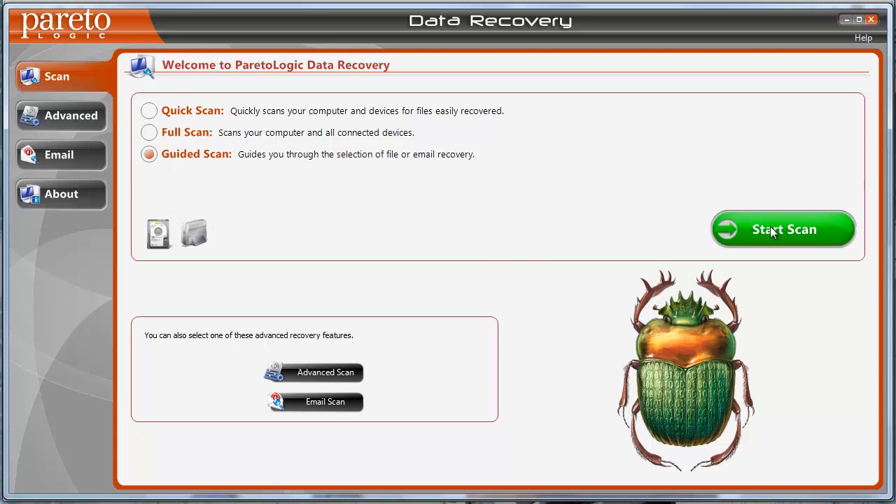
{"action": "mouse_move", "coordinate": [781, 245]}
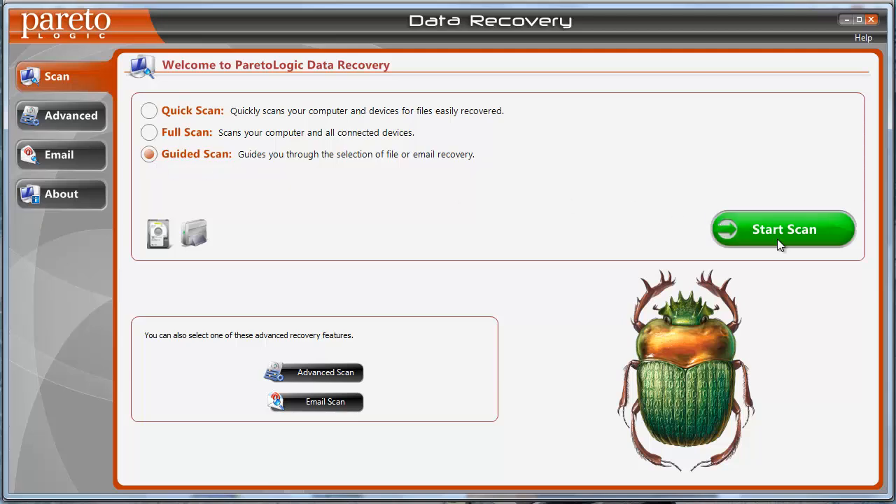
Step: Start the guided scan and choose recovering items from an external device
{"action": "left_click", "coordinate": [783, 230]}
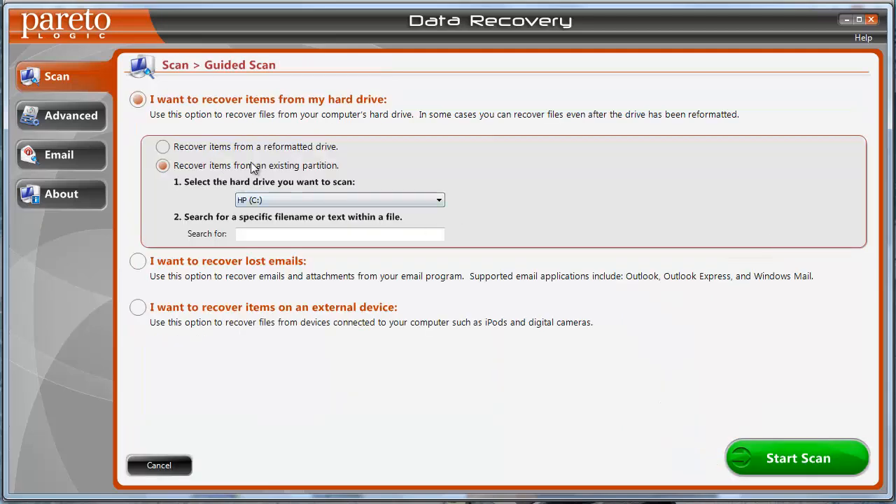
{"action": "mouse_move", "coordinate": [495, 217]}
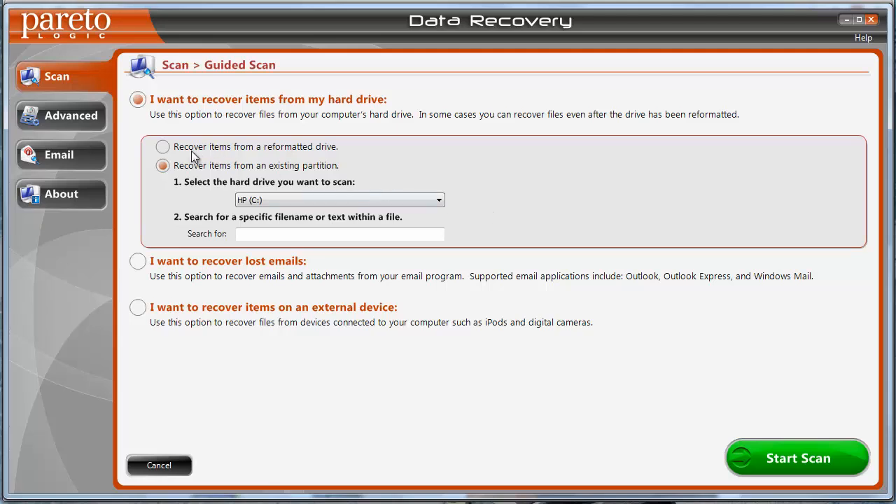
{"action": "mouse_move", "coordinate": [336, 155]}
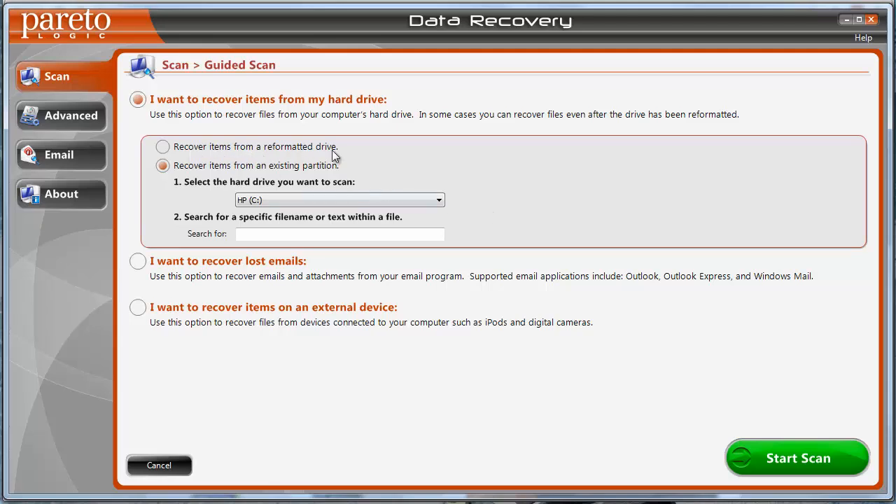
{"action": "mouse_move", "coordinate": [294, 173]}
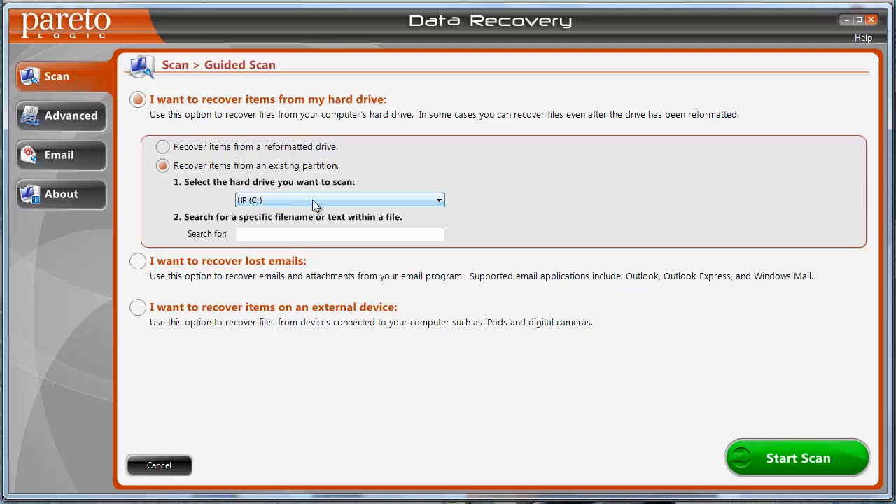
{"action": "mouse_move", "coordinate": [269, 249]}
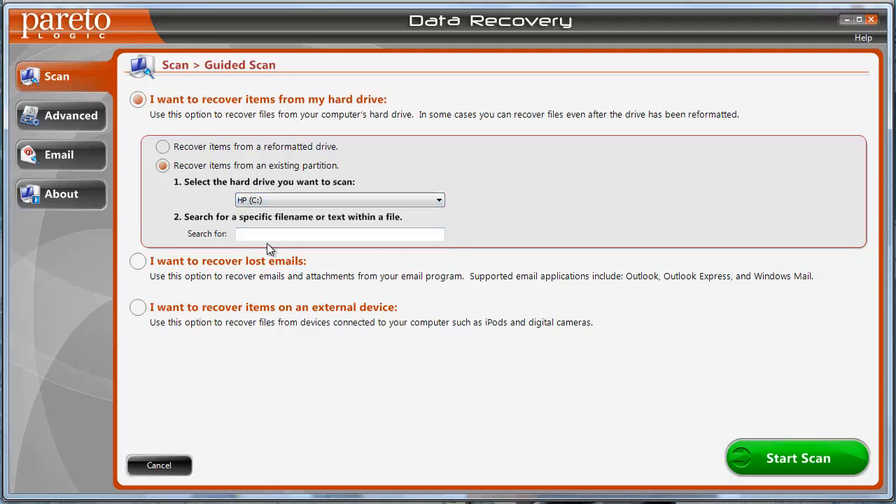
{"action": "left_click", "coordinate": [339, 234]}
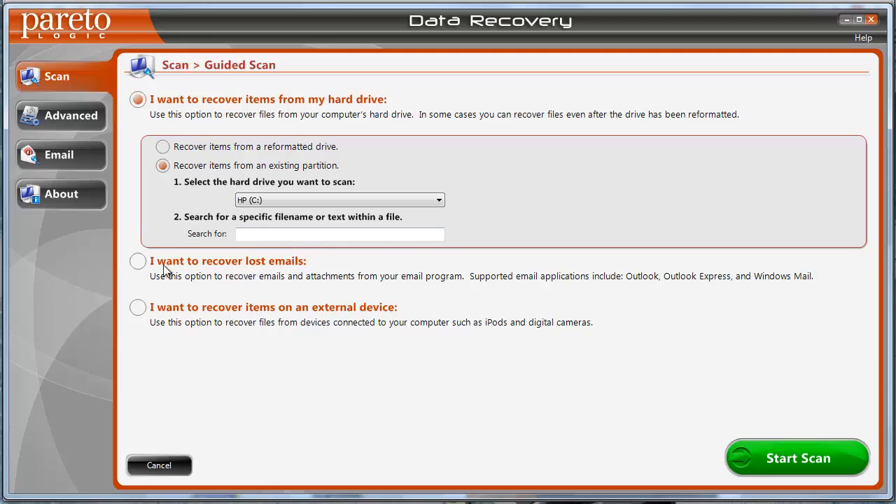
{"action": "mouse_move", "coordinate": [266, 264]}
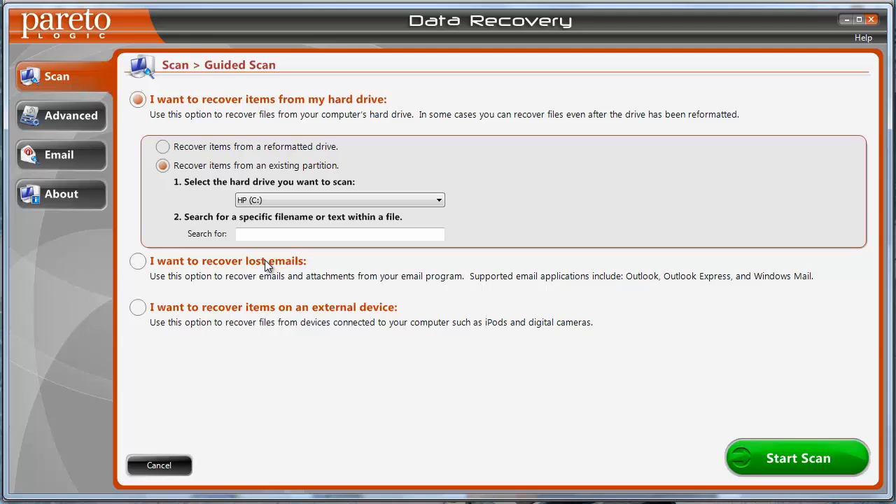
{"action": "mouse_move", "coordinate": [296, 386]}
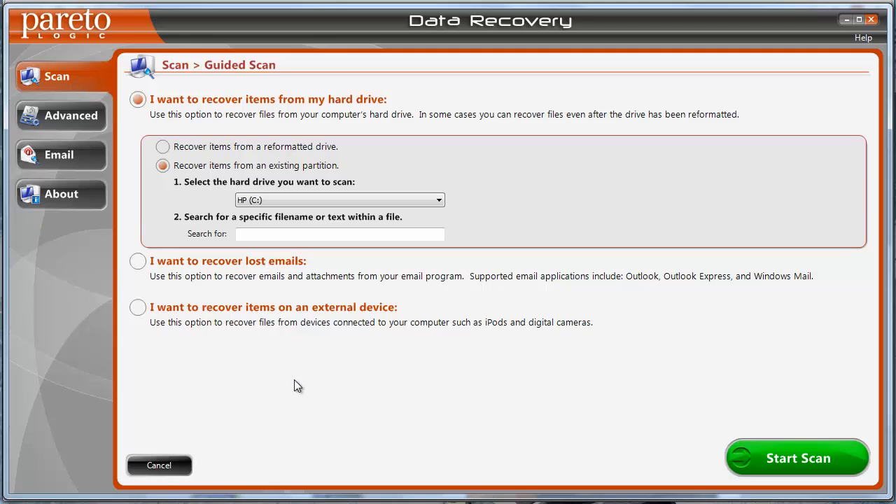
{"action": "mouse_move", "coordinate": [264, 320]}
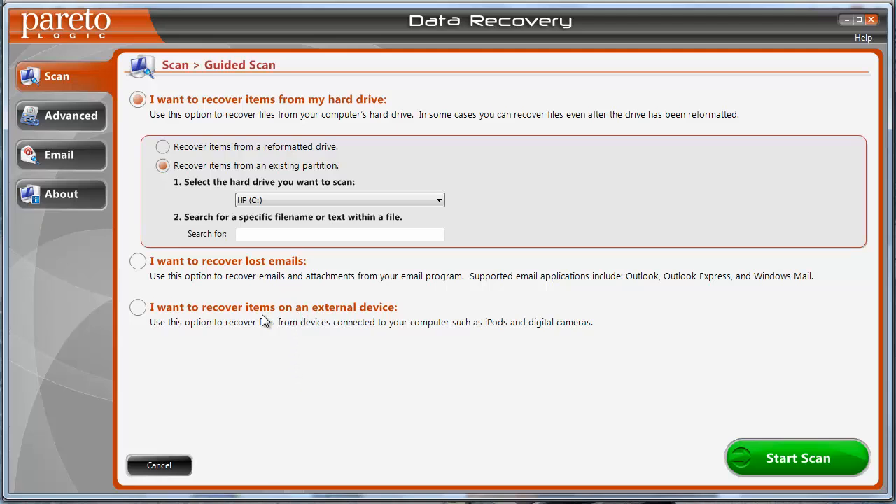
{"action": "mouse_move", "coordinate": [343, 317]}
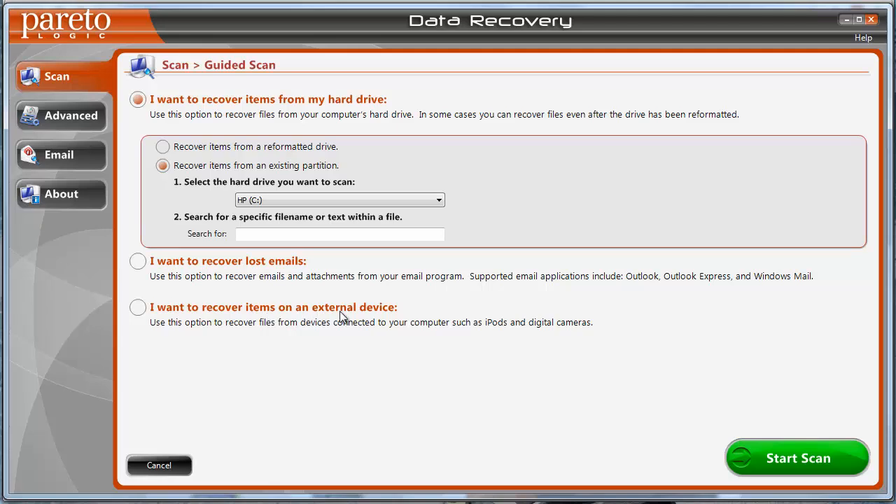
{"action": "mouse_move", "coordinate": [501, 338]}
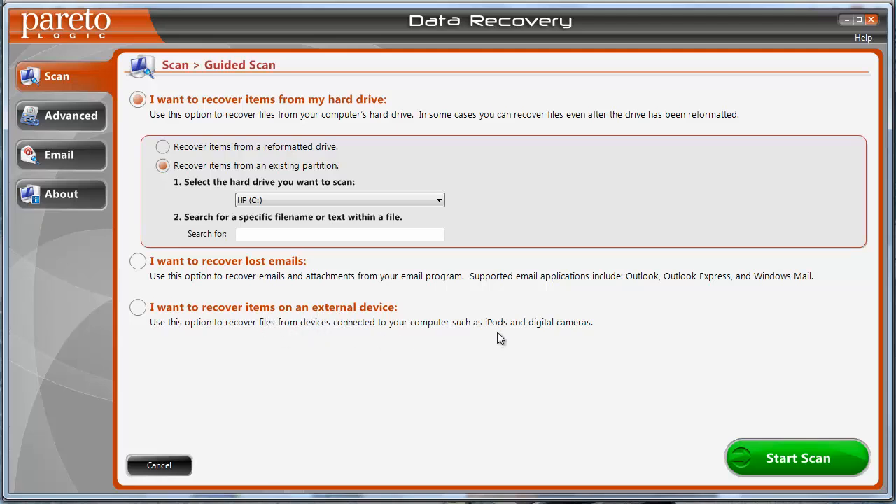
{"action": "mouse_move", "coordinate": [554, 335]}
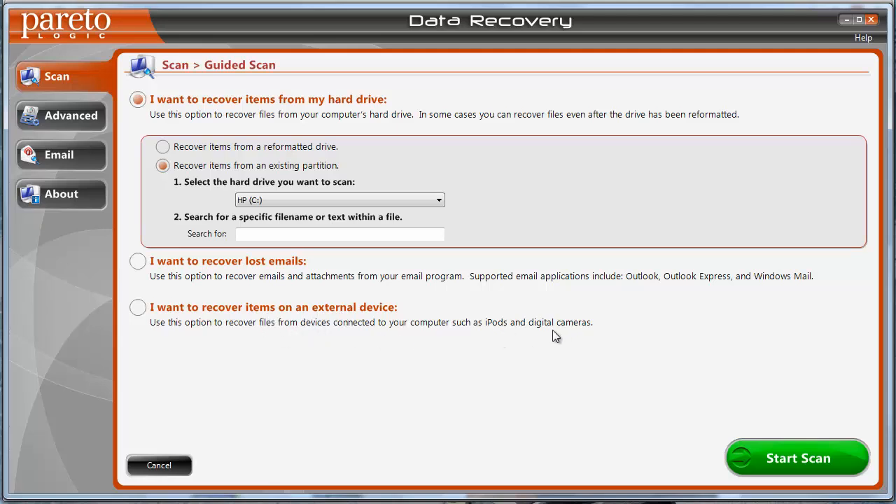
{"action": "mouse_move", "coordinate": [532, 358]}
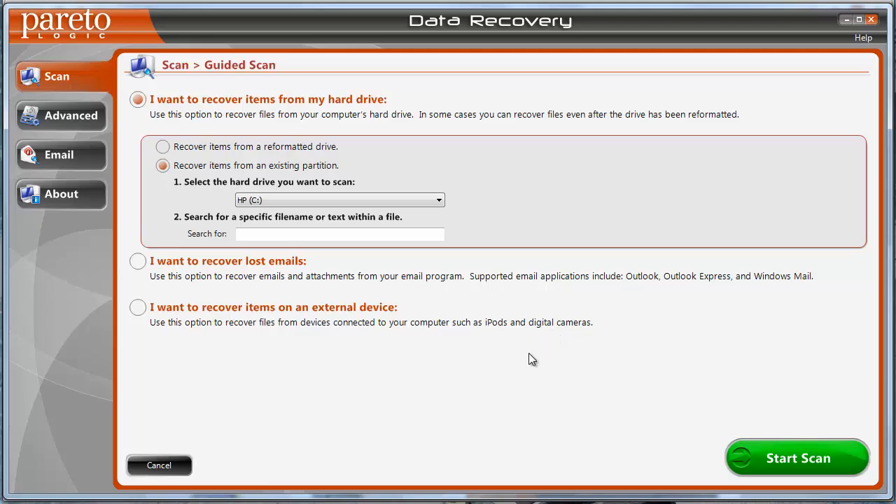
{"action": "mouse_move", "coordinate": [109, 310]}
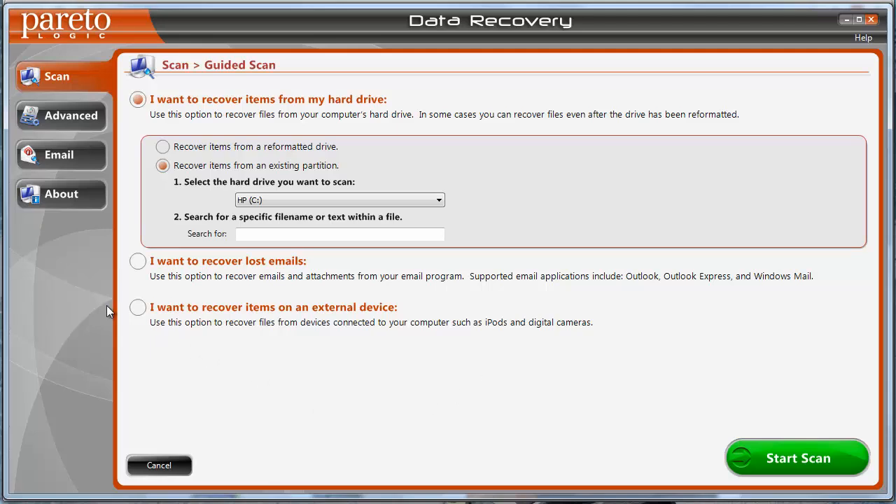
{"action": "mouse_move", "coordinate": [353, 358]}
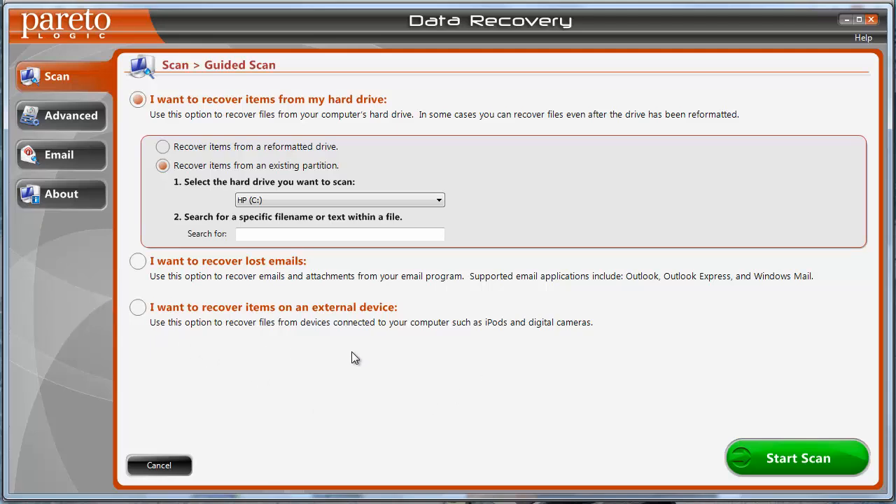
{"action": "mouse_move", "coordinate": [369, 358]}
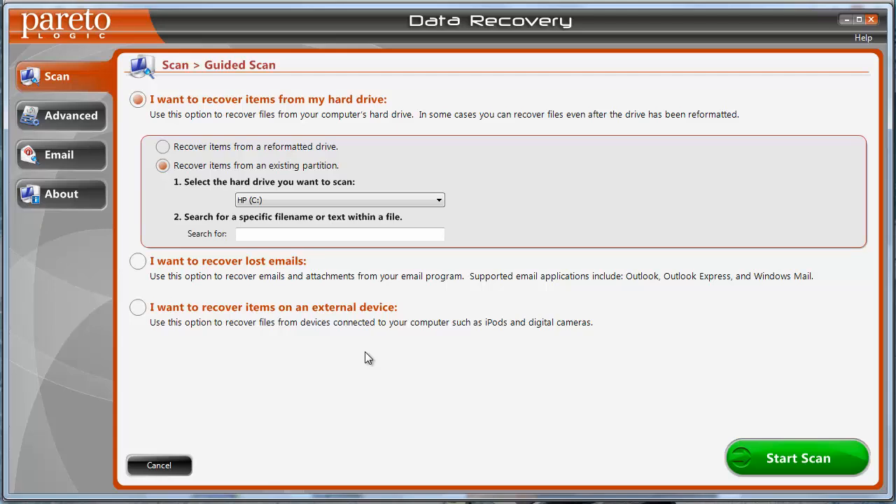
{"action": "mouse_move", "coordinate": [259, 155]}
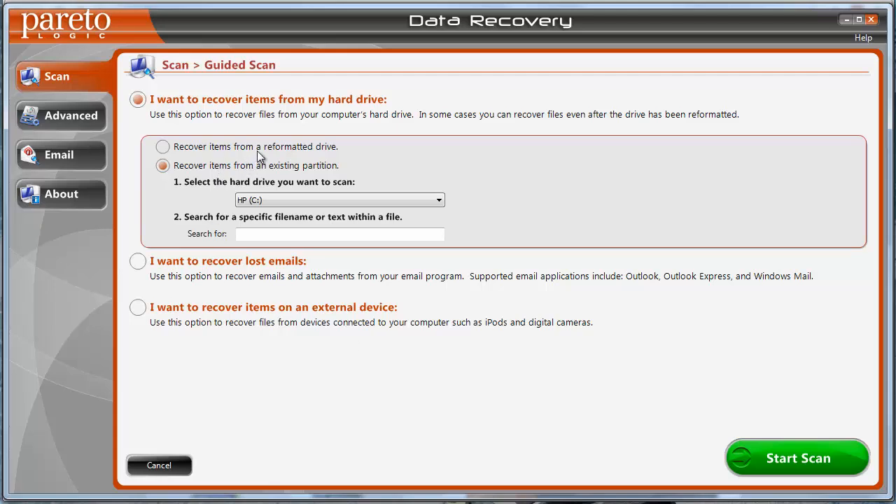
{"action": "mouse_move", "coordinate": [372, 148]}
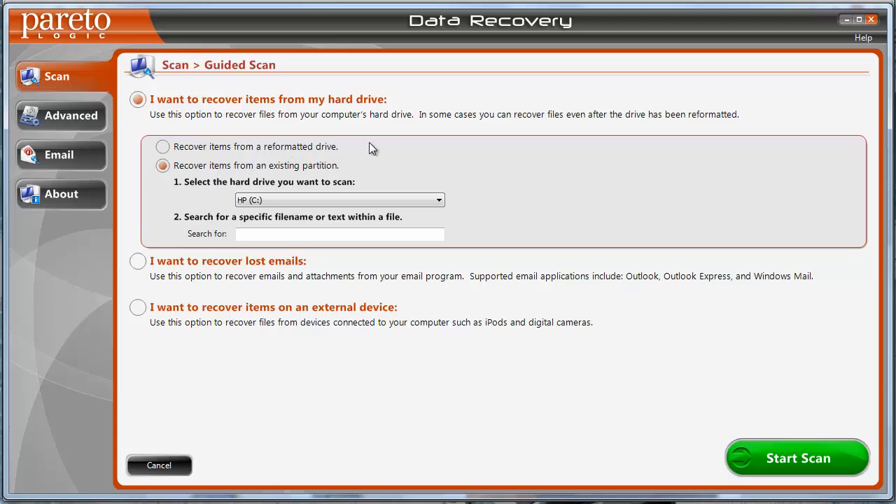
{"action": "mouse_move", "coordinate": [207, 278]}
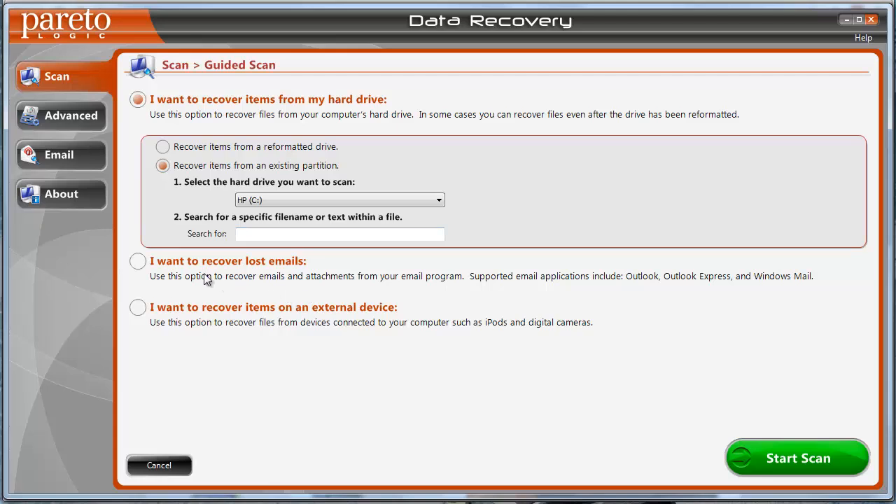
{"action": "mouse_move", "coordinate": [352, 325]}
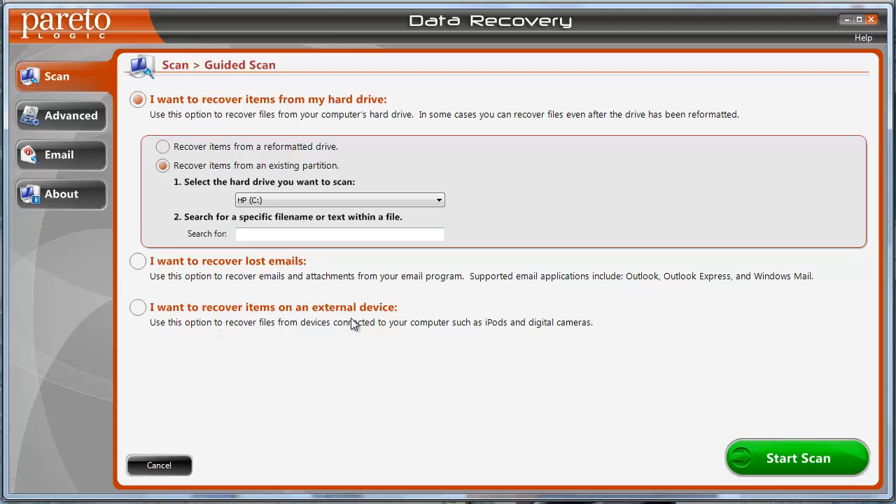
{"action": "mouse_move", "coordinate": [265, 347]}
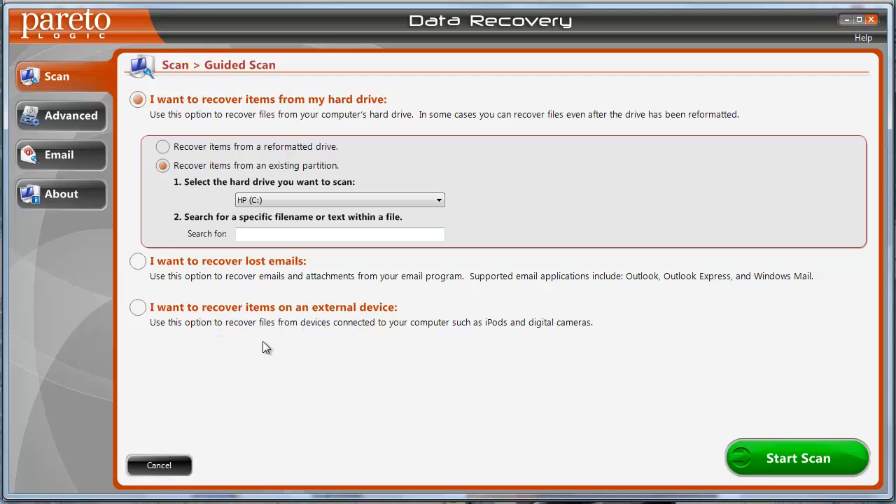
{"action": "left_click", "coordinate": [137, 308]}
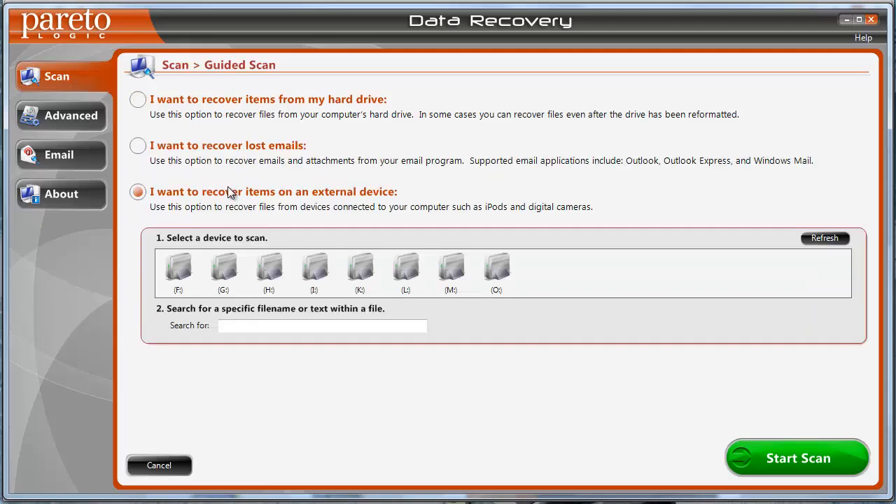
{"action": "mouse_move", "coordinate": [465, 286]}
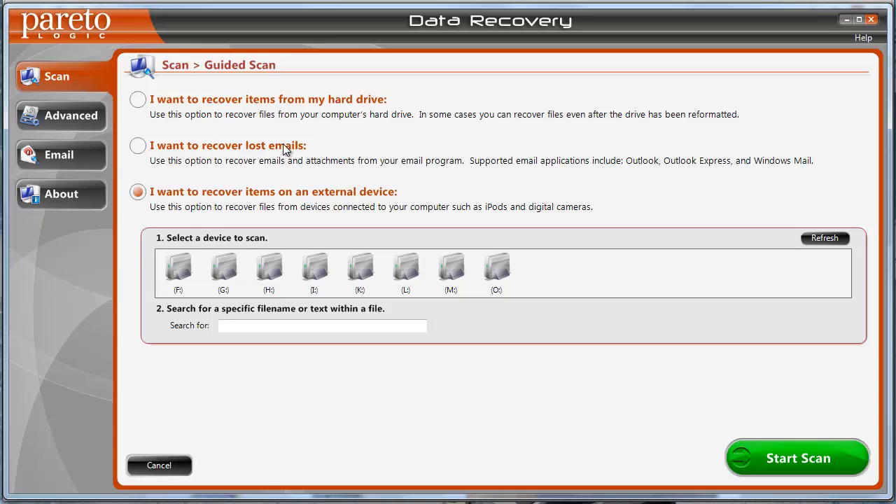
Step: Cancel the guided scan and return to the main scan options page
{"action": "left_click", "coordinate": [159, 464]}
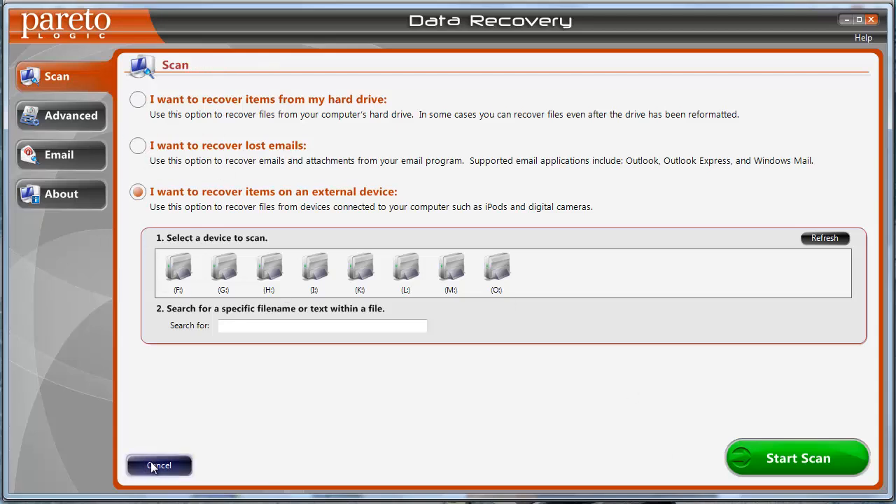
{"action": "left_click", "coordinate": [159, 465]}
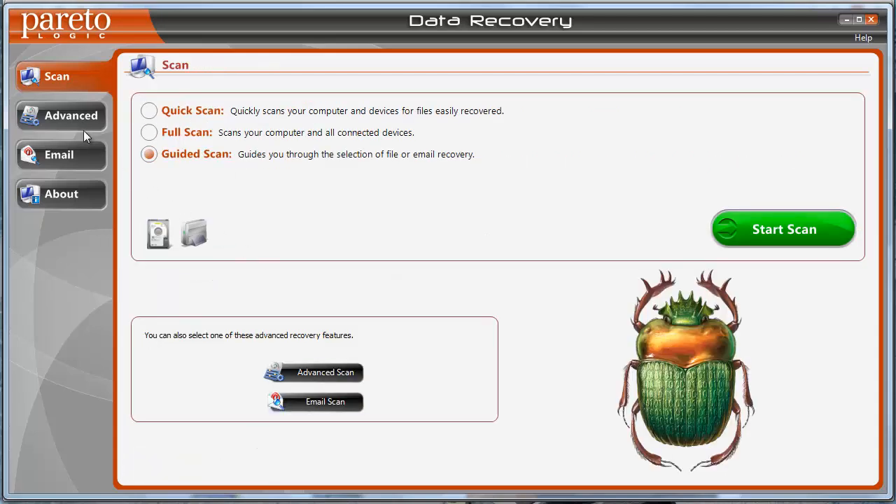
Step: Show the Advanced scan page with text search, scan areas and volume lists
{"action": "left_click", "coordinate": [70, 115]}
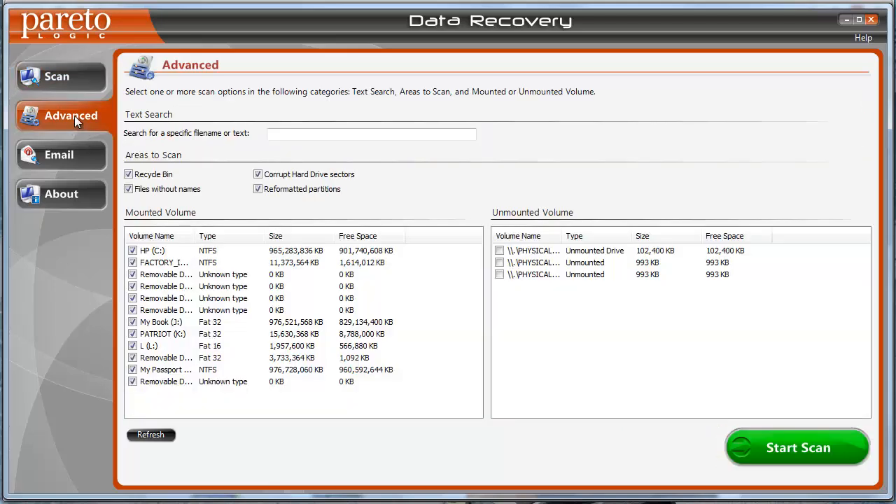
{"action": "mouse_move", "coordinate": [243, 113]}
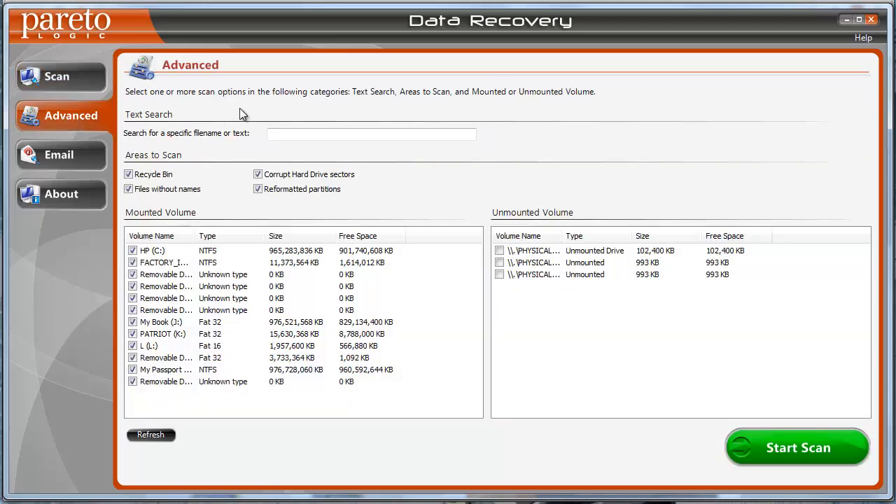
{"action": "mouse_move", "coordinate": [652, 140]}
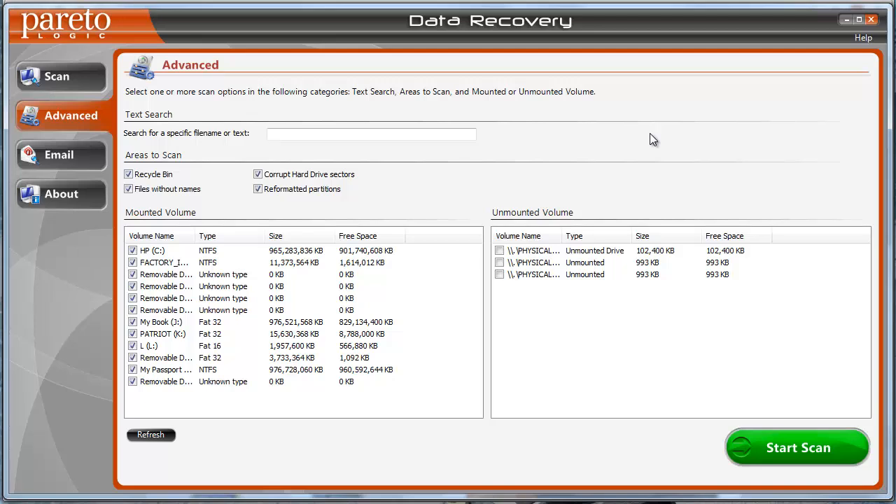
{"action": "mouse_move", "coordinate": [526, 158]}
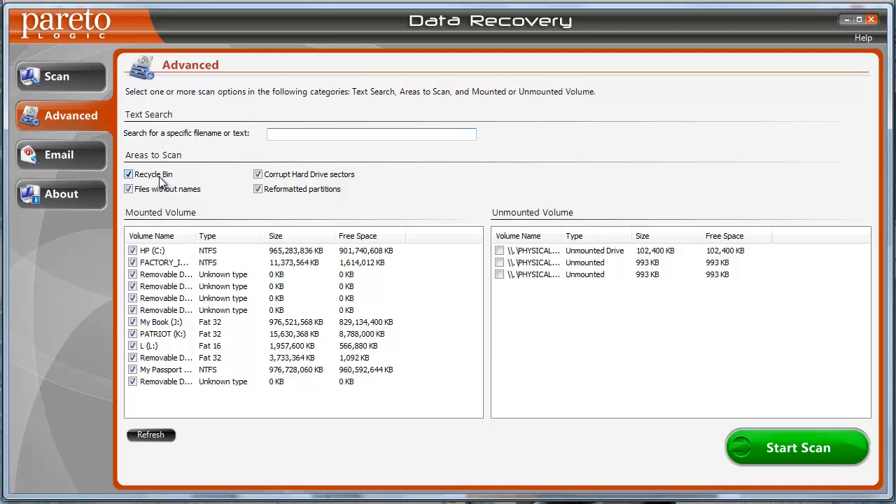
{"action": "mouse_move", "coordinate": [177, 181]}
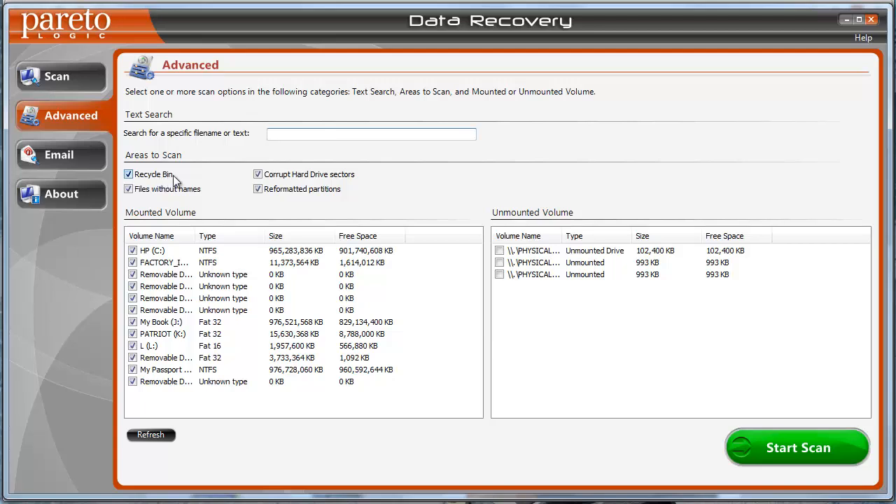
{"action": "mouse_move", "coordinate": [140, 185]}
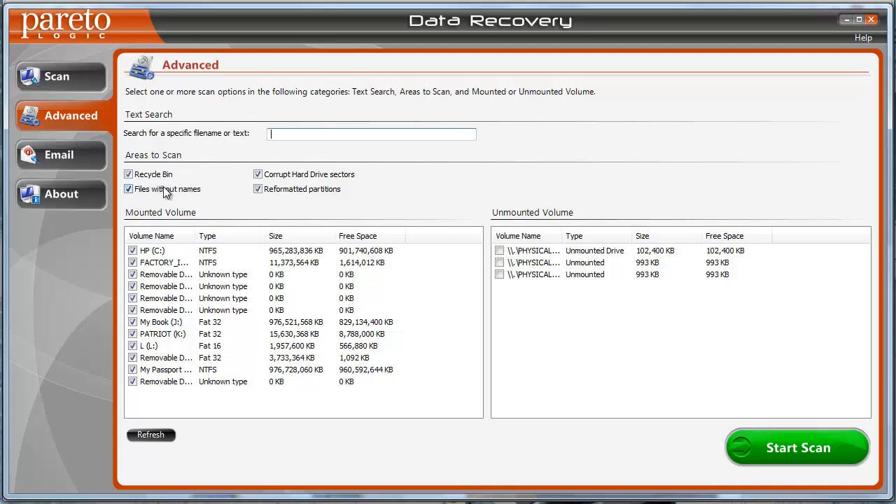
{"action": "mouse_move", "coordinate": [286, 193]}
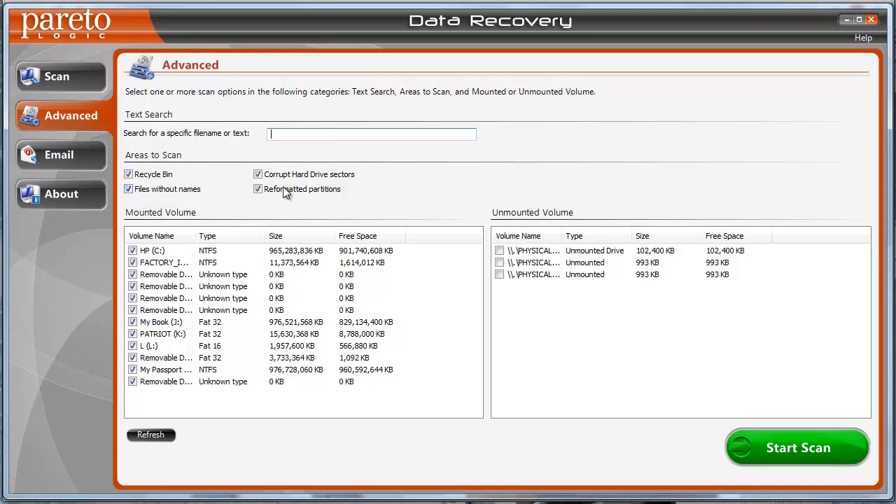
{"action": "mouse_move", "coordinate": [359, 185]}
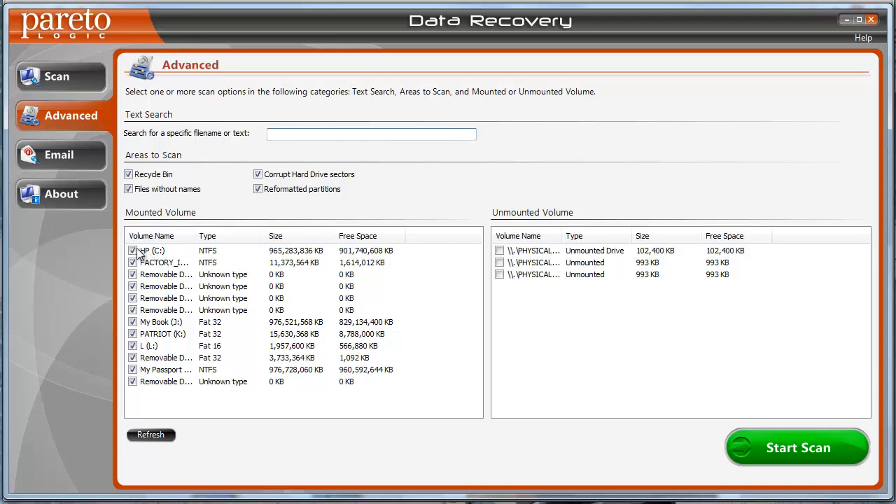
{"action": "mouse_move", "coordinate": [203, 301]}
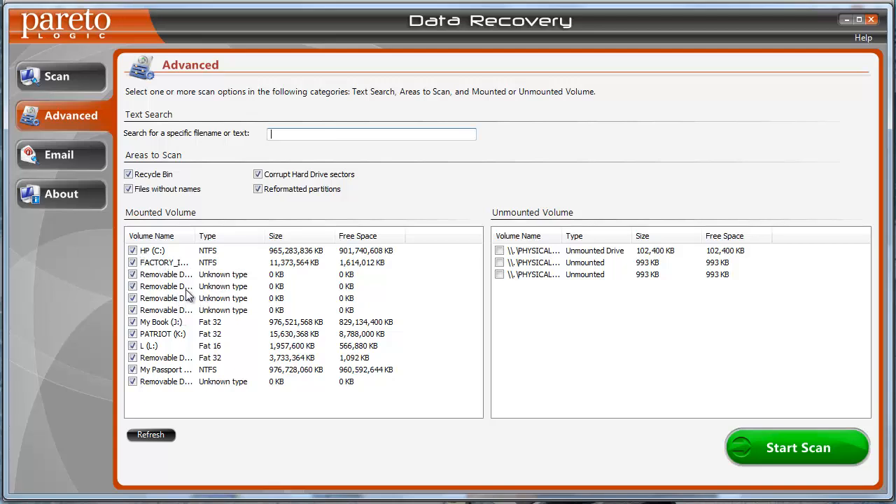
{"action": "mouse_move", "coordinate": [414, 232]}
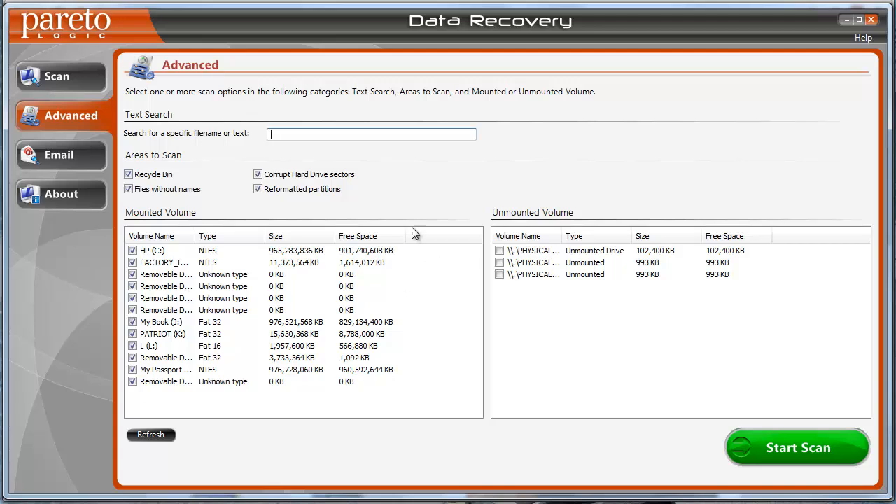
Step: Untick the other mounted NTFS volumes so only HP (C:) remains selected
{"action": "left_click", "coordinate": [133, 286]}
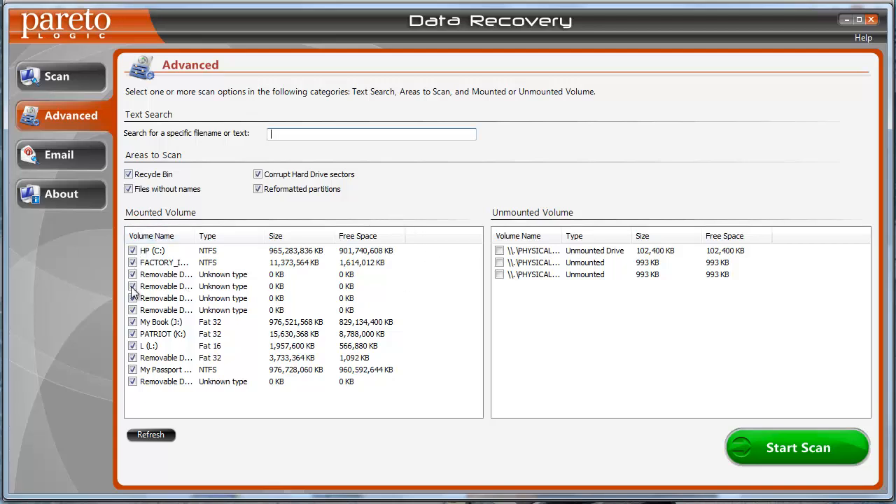
{"action": "left_click", "coordinate": [132, 286]}
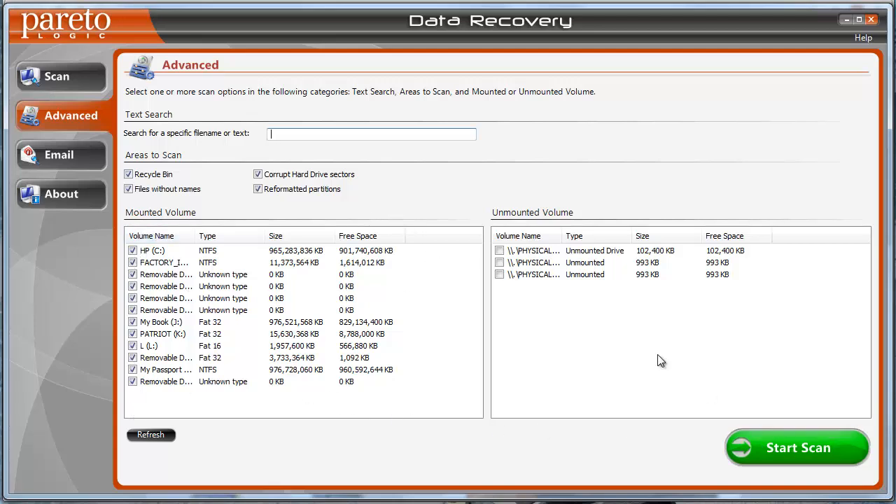
{"action": "mouse_move", "coordinate": [489, 190]}
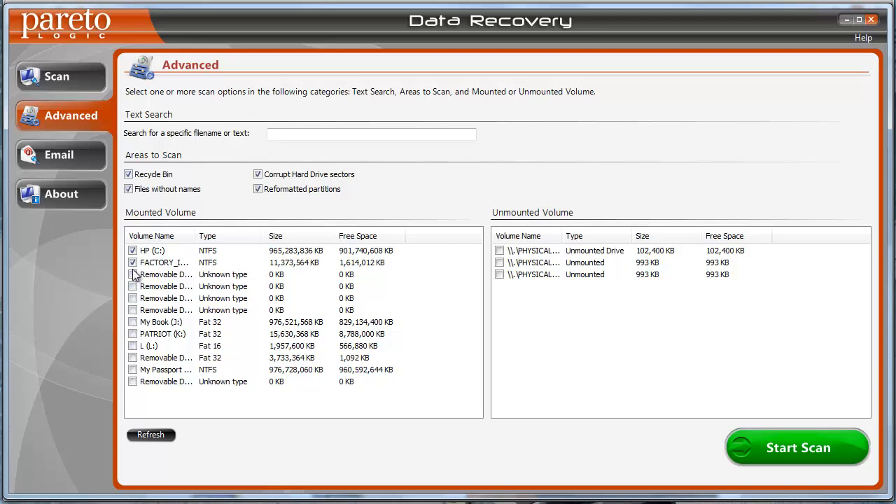
{"action": "left_click", "coordinate": [131, 263]}
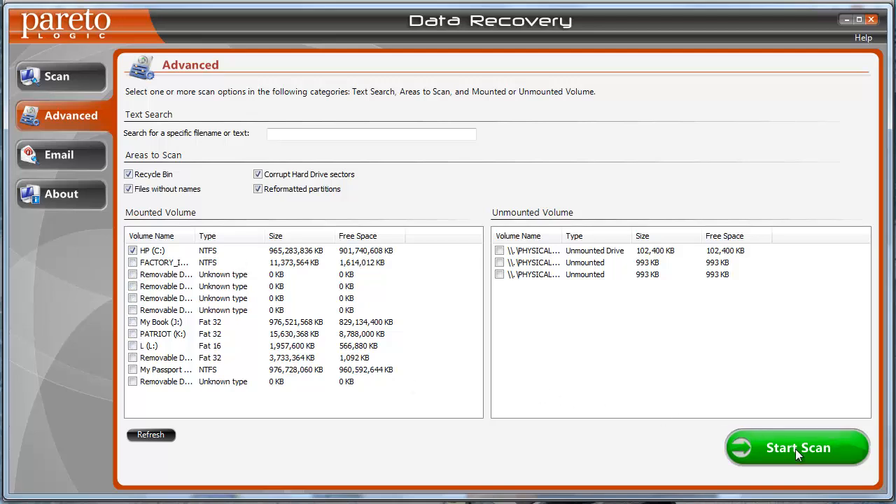
Step: Start the advanced scan of HP (C:), listing 101 found items by category
{"action": "left_click", "coordinate": [797, 448]}
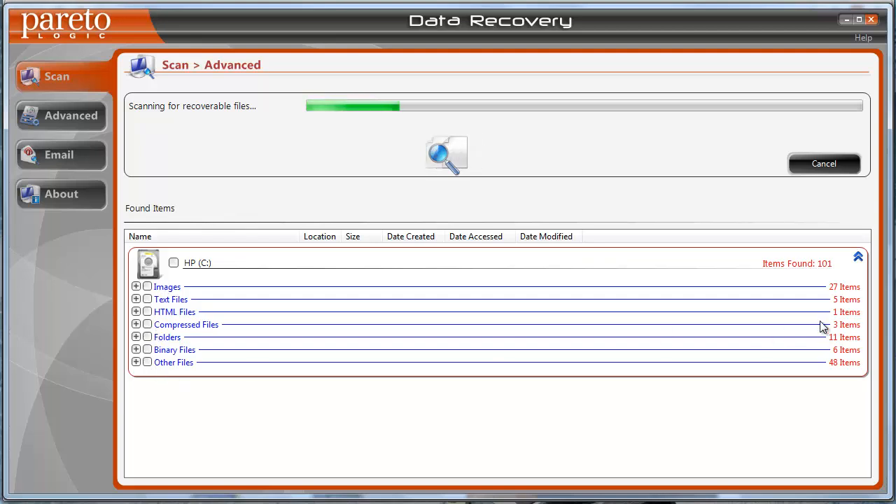
{"action": "mouse_move", "coordinate": [629, 345]}
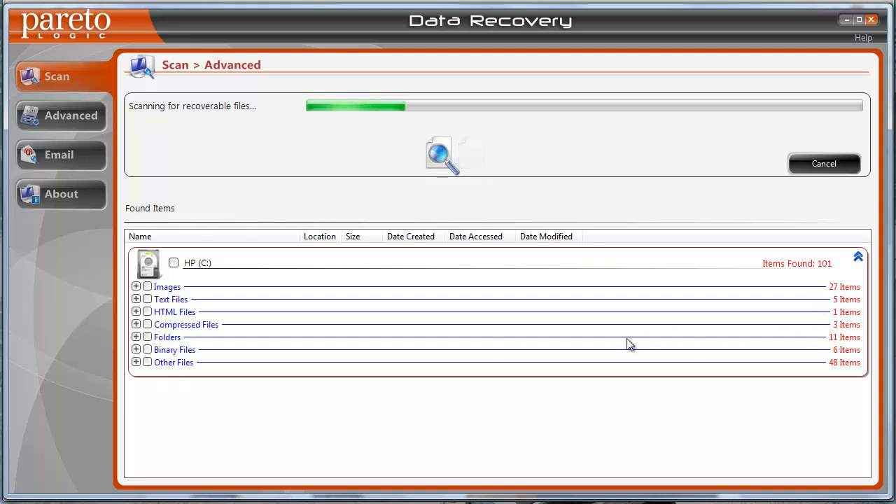
{"action": "mouse_move", "coordinate": [506, 355]}
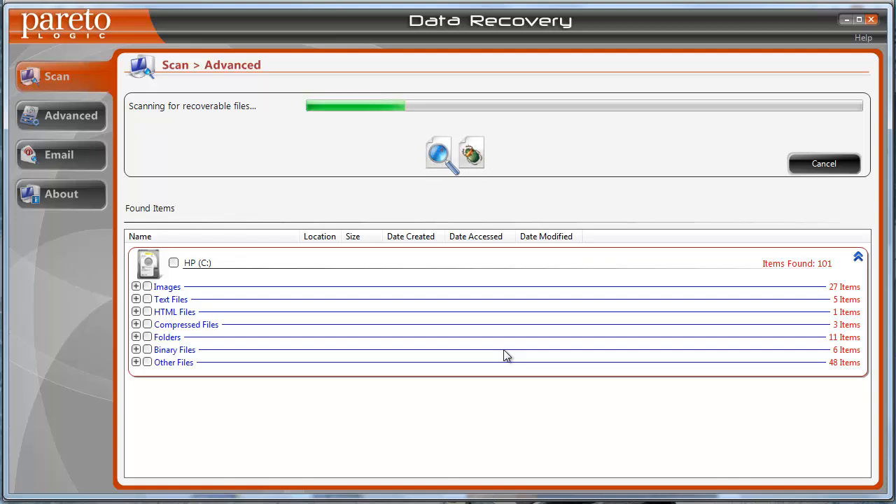
{"action": "mouse_move", "coordinate": [176, 319]}
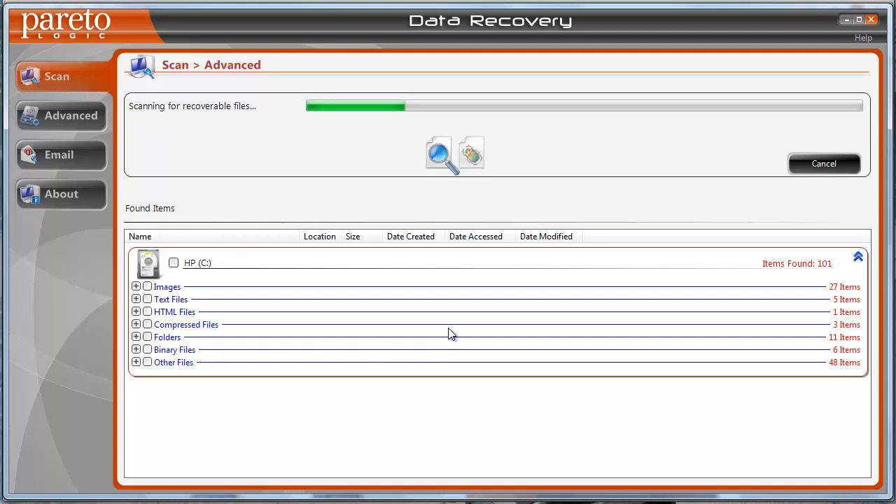
{"action": "mouse_move", "coordinate": [455, 447]}
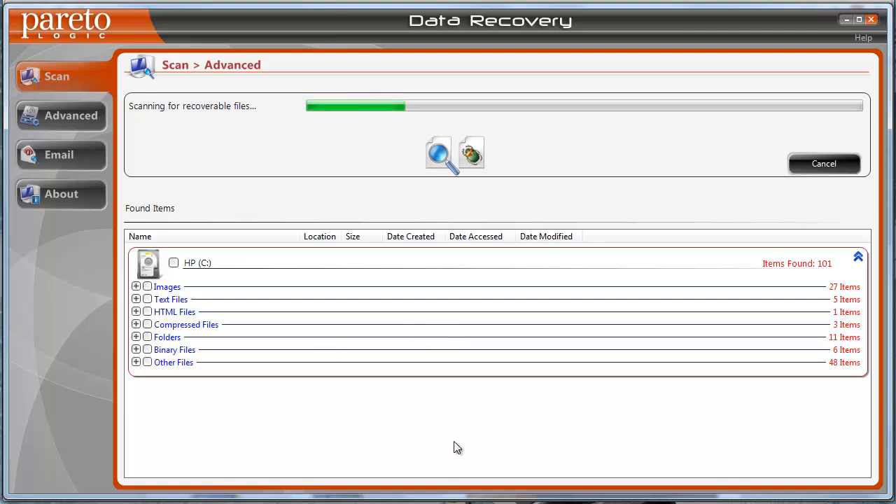
{"action": "mouse_move", "coordinate": [454, 448]}
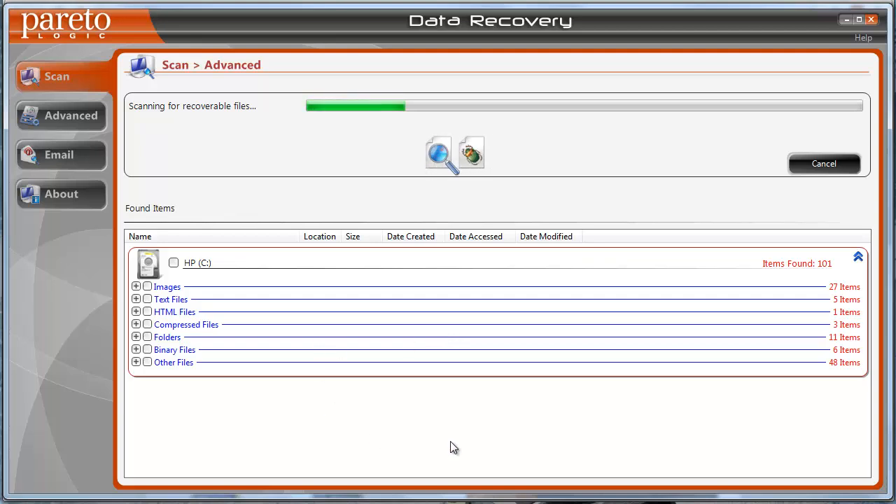
{"action": "mouse_move", "coordinate": [98, 409]}
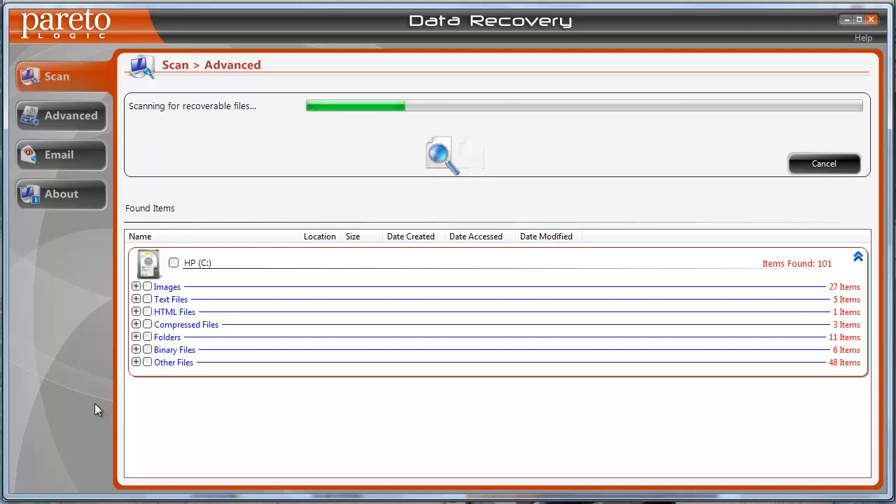
{"action": "mouse_move", "coordinate": [613, 315]}
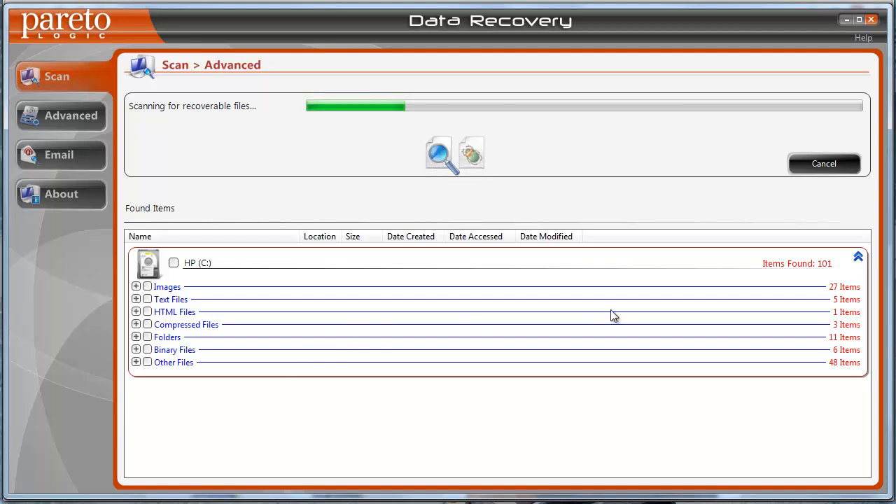
{"action": "mouse_move", "coordinate": [823, 164]}
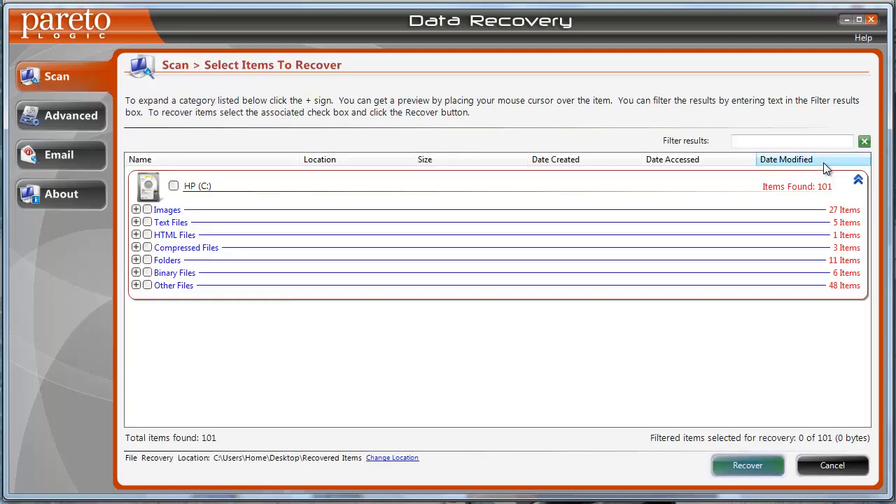
{"action": "mouse_move", "coordinate": [381, 263]}
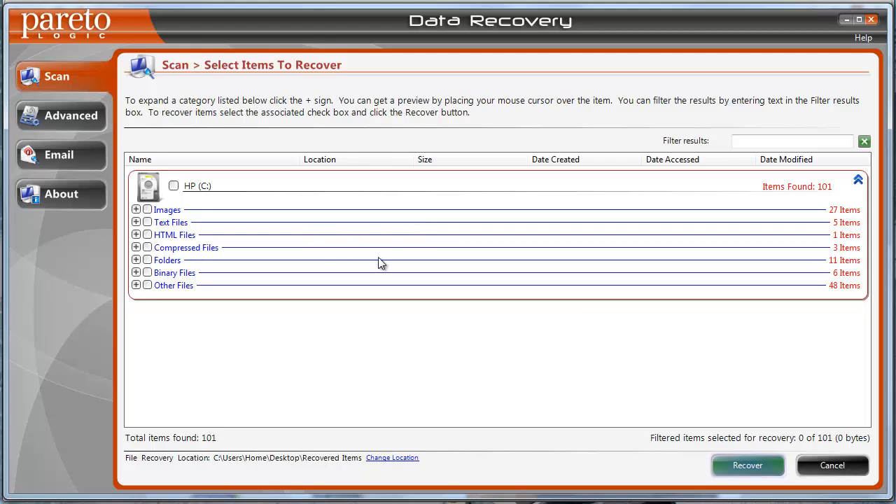
{"action": "mouse_move", "coordinate": [172, 215]}
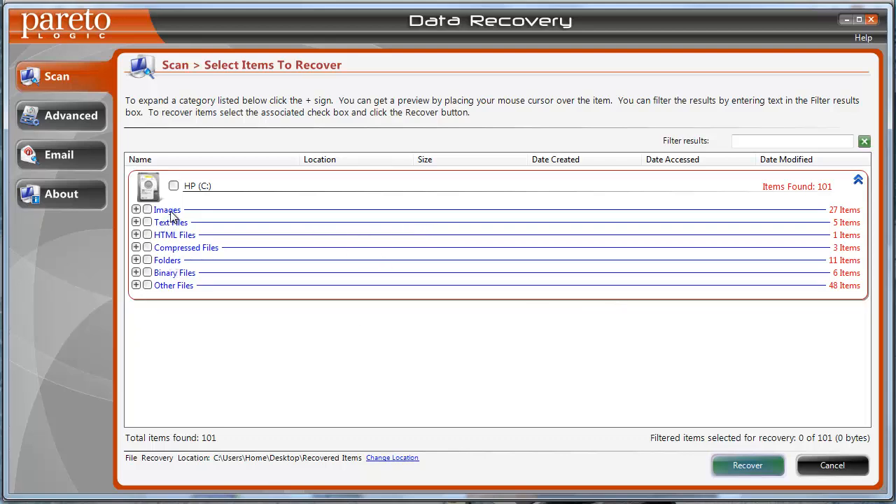
{"action": "mouse_move", "coordinate": [212, 246]}
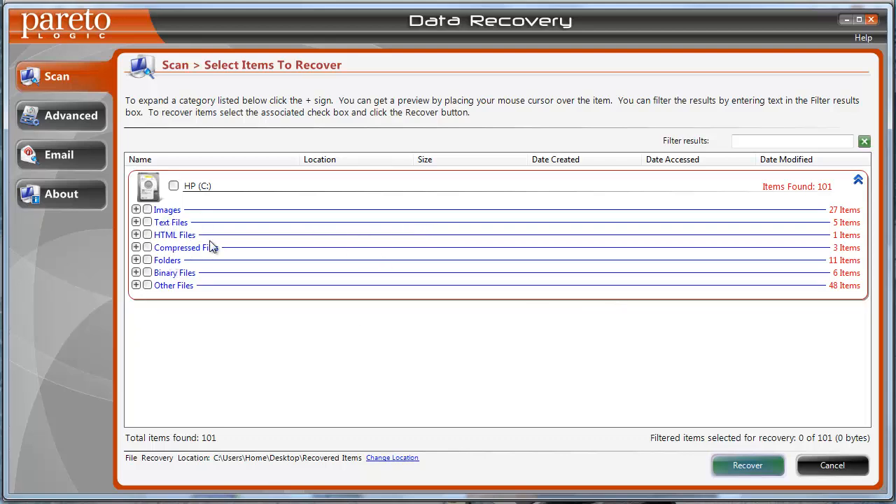
{"action": "mouse_move", "coordinate": [193, 300]}
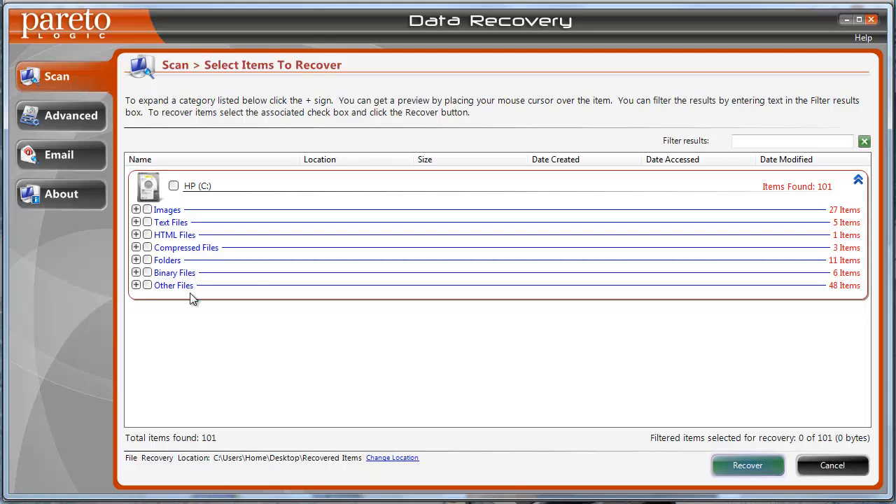
{"action": "mouse_move", "coordinate": [205, 344]}
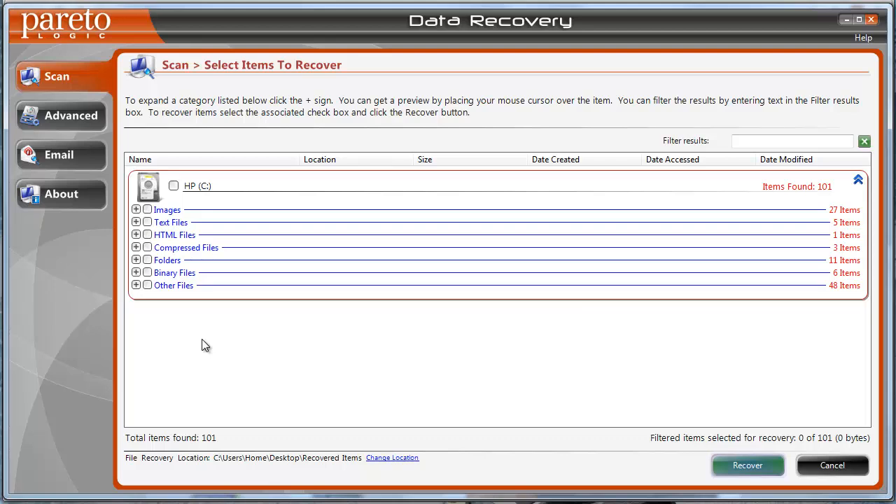
{"action": "mouse_move", "coordinate": [413, 358]}
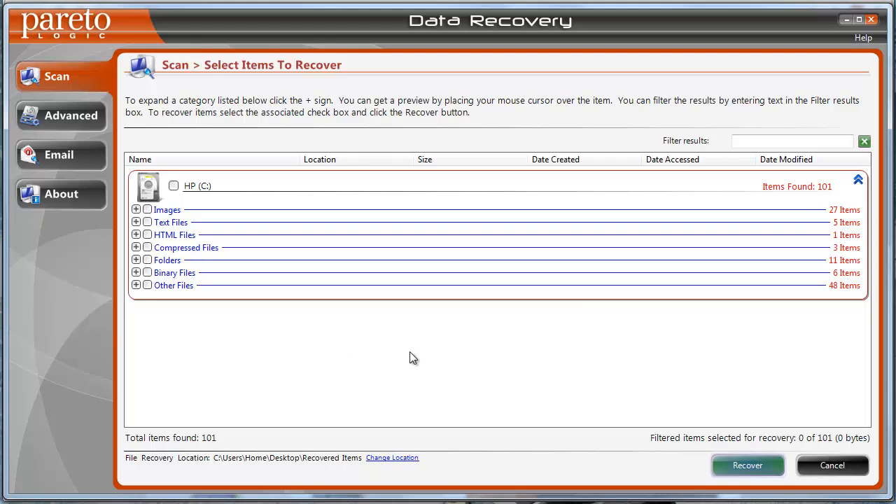
{"action": "mouse_move", "coordinate": [372, 465]}
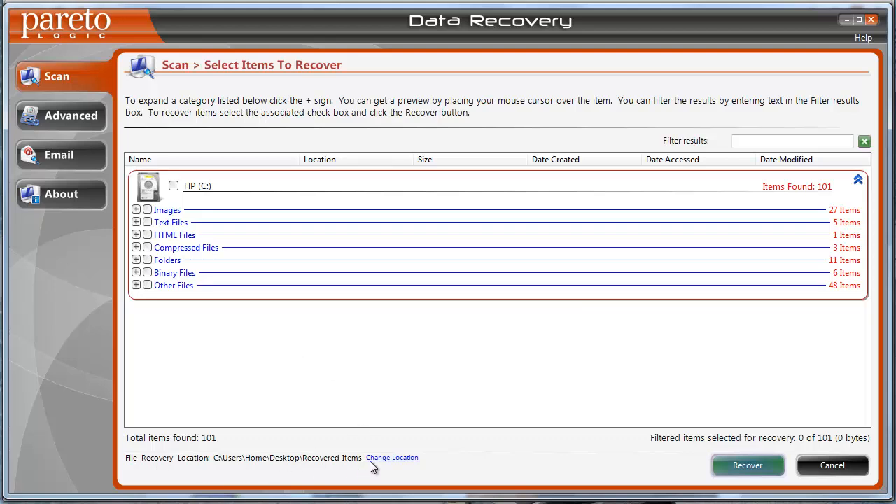
{"action": "mouse_move", "coordinate": [384, 462]}
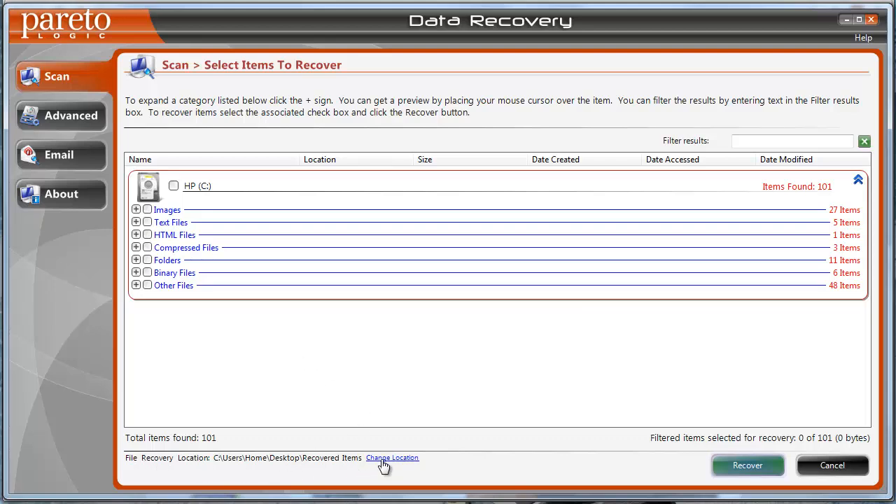
{"action": "mouse_move", "coordinate": [427, 347]}
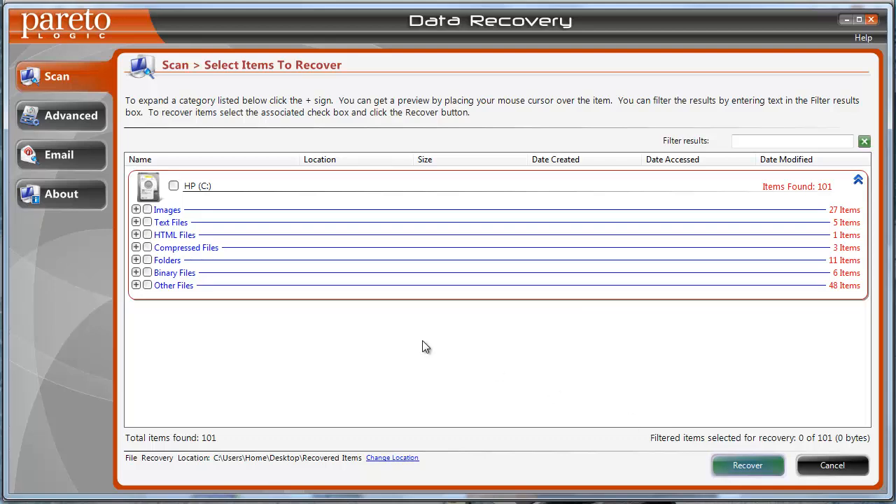
Step: Go back to the welcome screen with quick, full and guided scan choices
{"action": "left_click", "coordinate": [831, 465]}
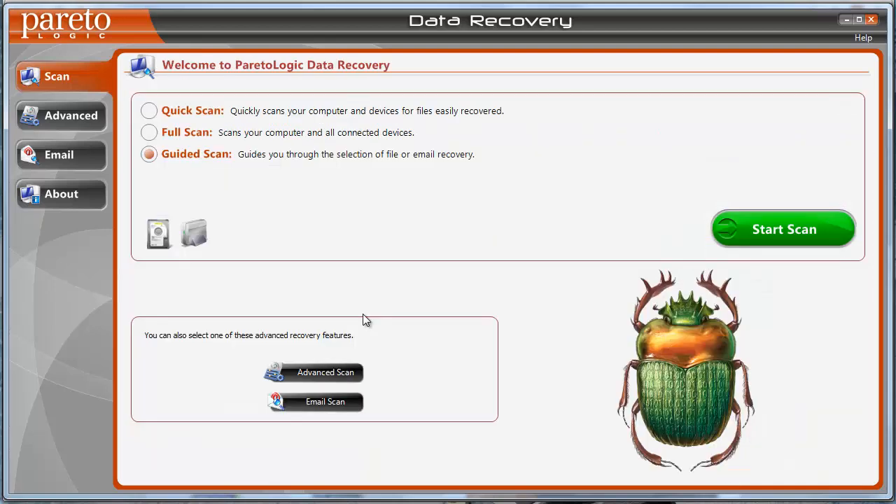
{"action": "mouse_move", "coordinate": [96, 285]}
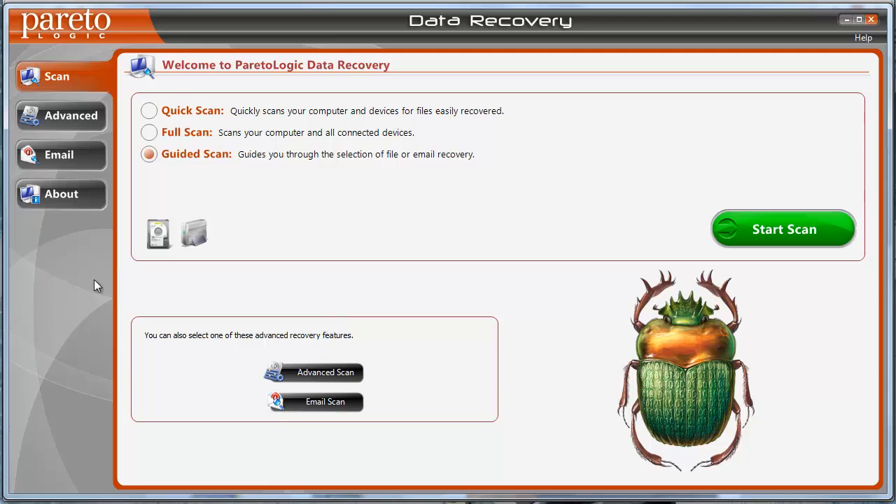
{"action": "mouse_move", "coordinate": [216, 163]}
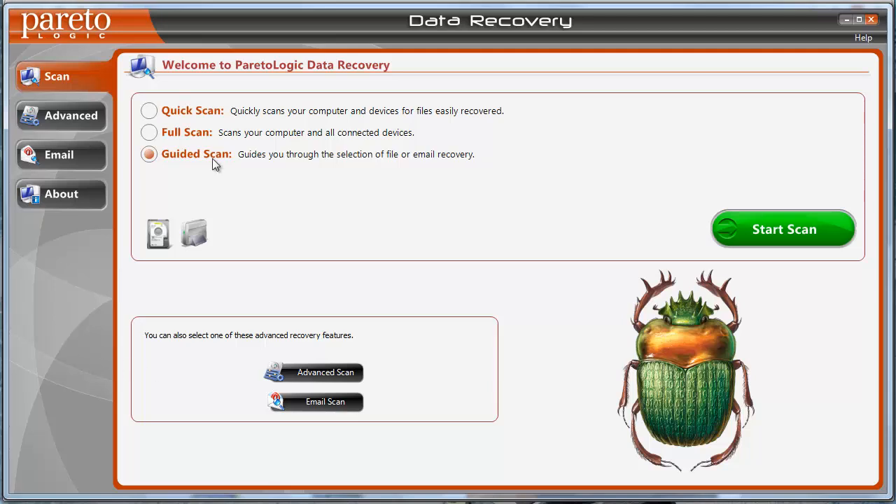